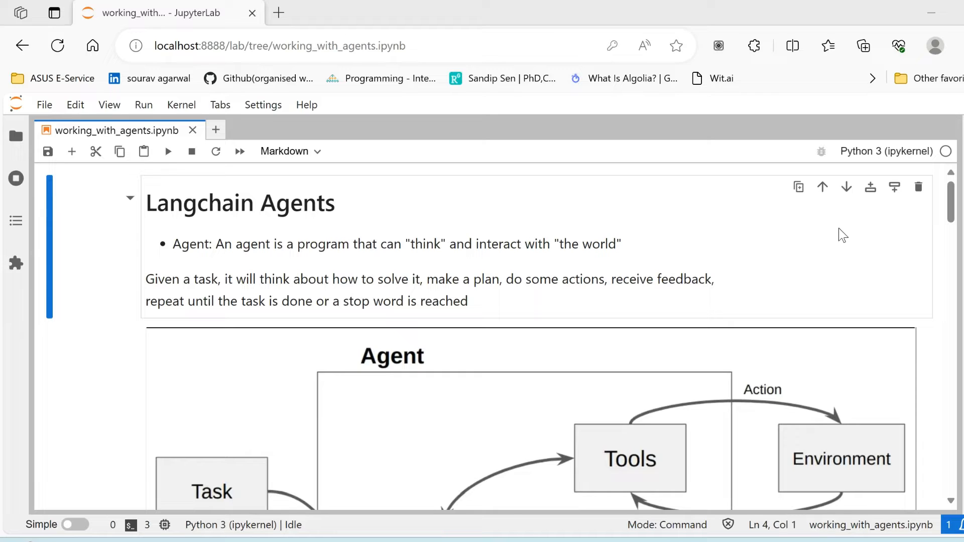
mouse_move(837, 239)
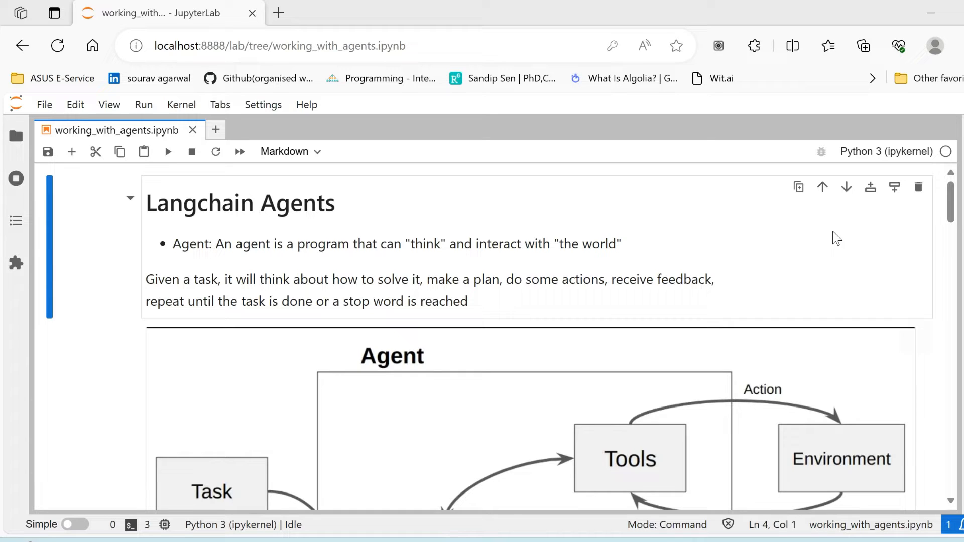
mouse_move(759, 279)
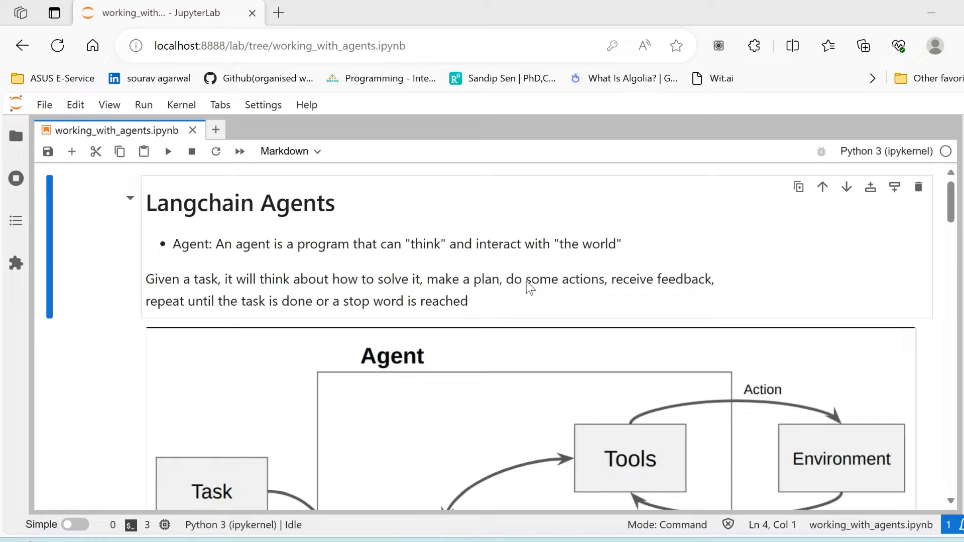
Step: Scroll the notebook until the Agent diagram with Task, LLM loop, Tools, Environment, Action and Result is fully visible
scroll("down", 3)
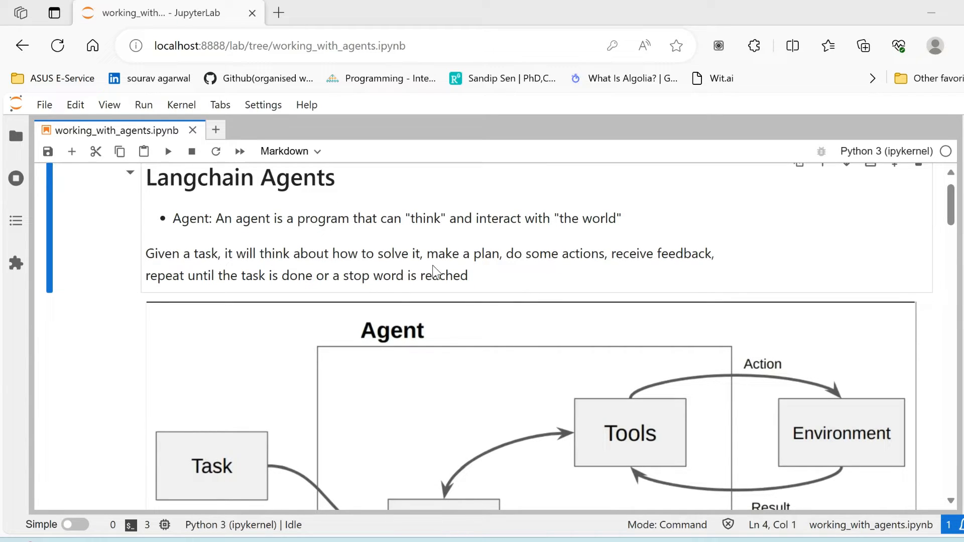
mouse_move(508, 282)
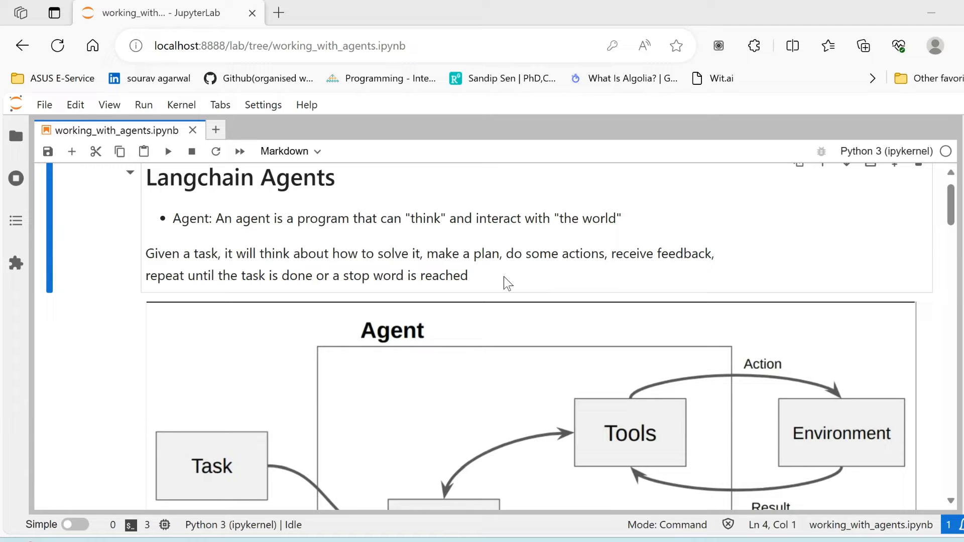
scroll("down", 3)
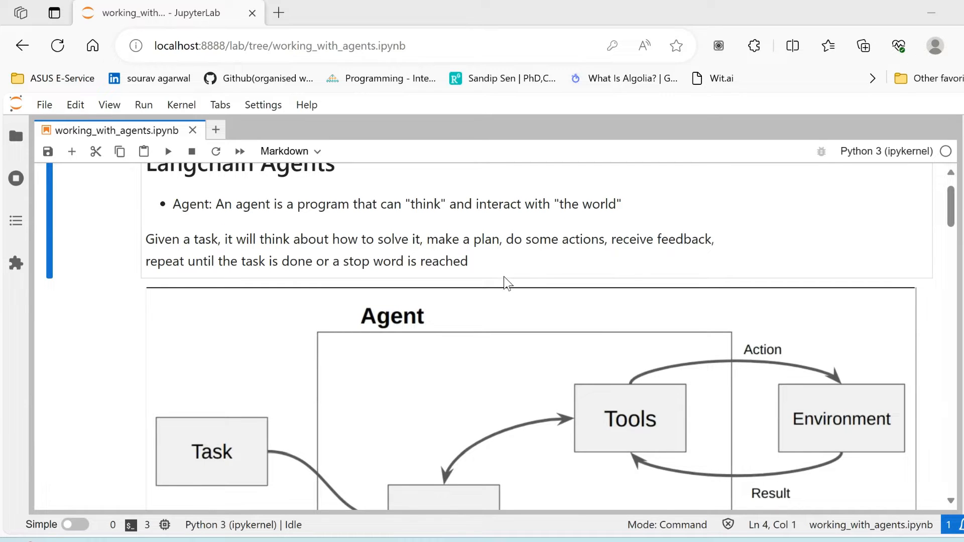
scroll("down", 3)
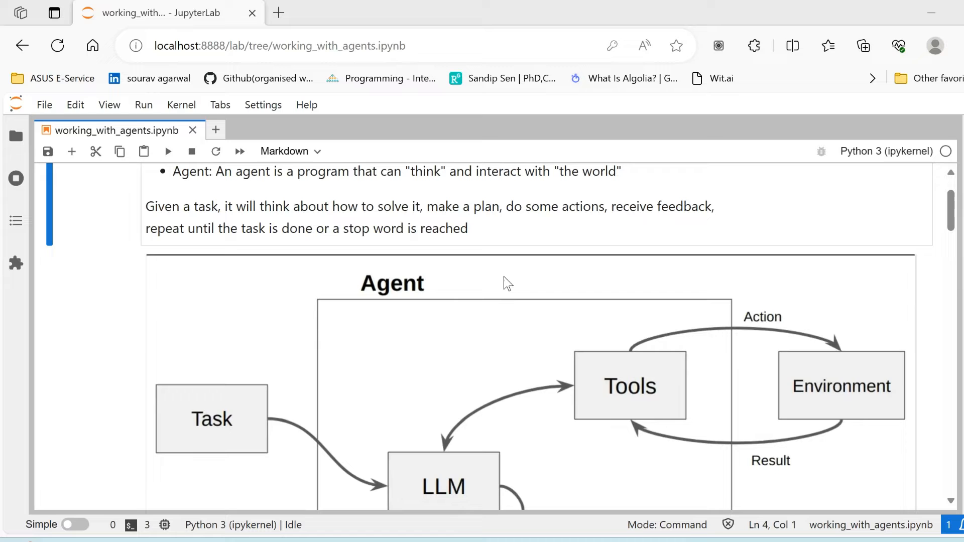
scroll("down", 3)
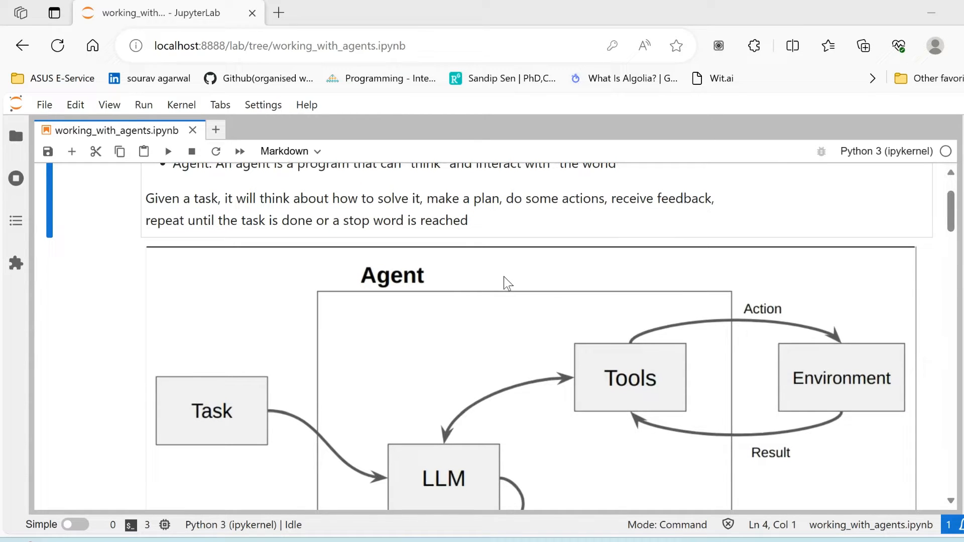
scroll("down", 3)
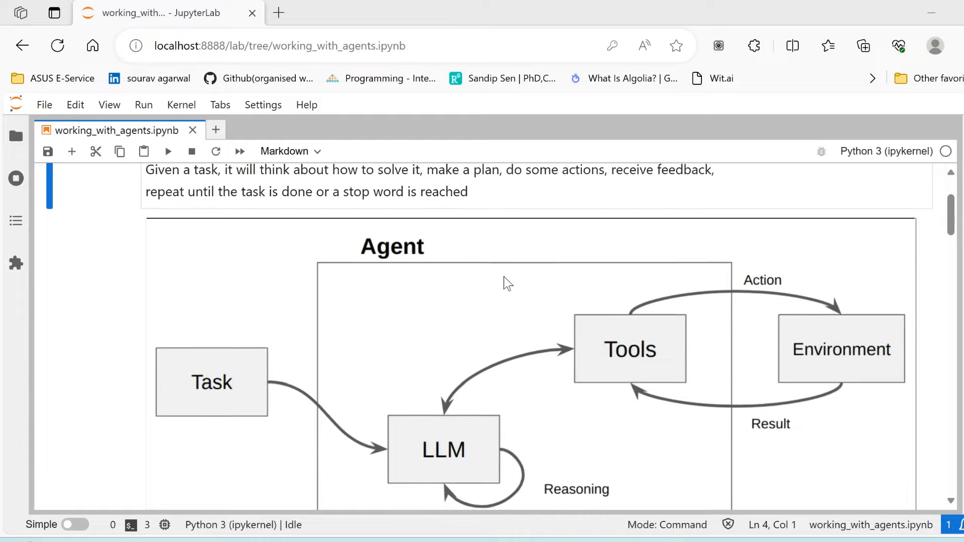
scroll("down", 3)
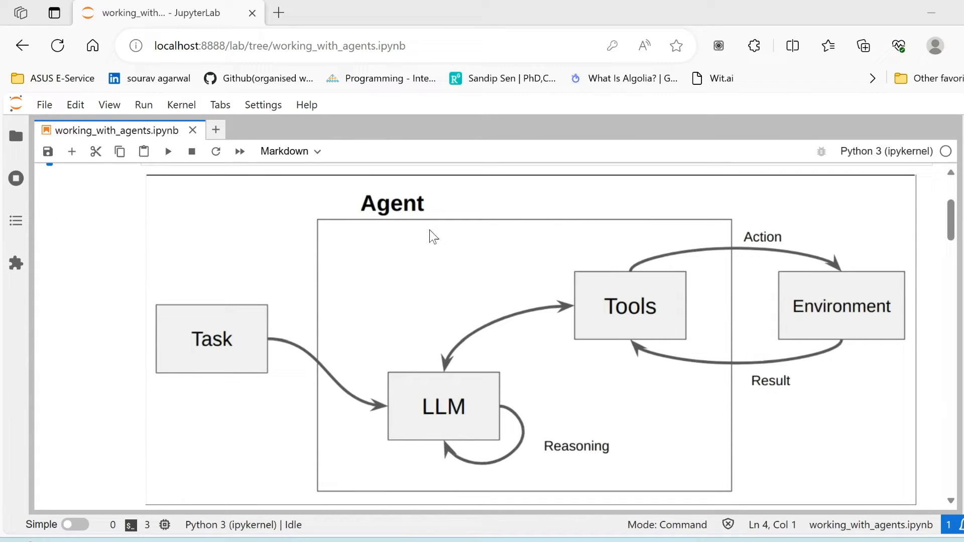
mouse_move(415, 436)
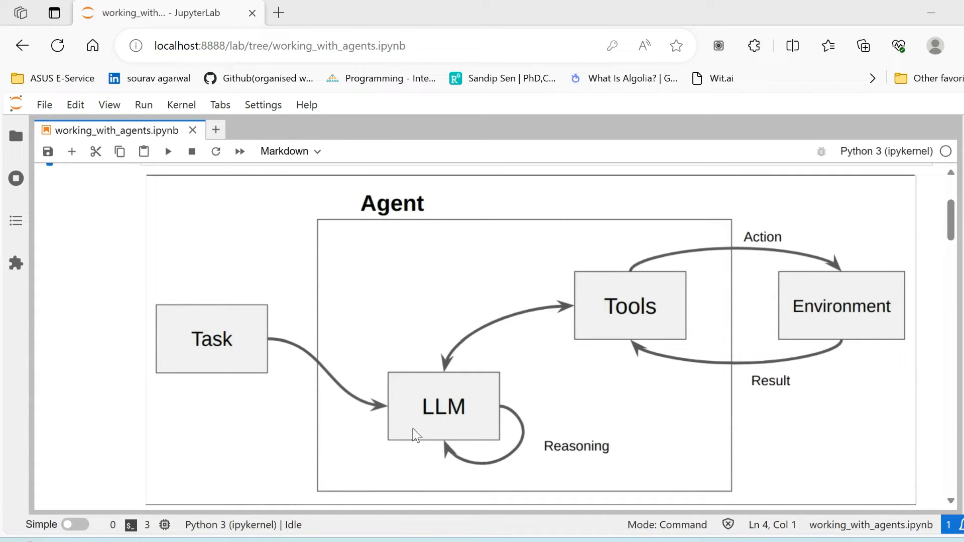
mouse_move(437, 478)
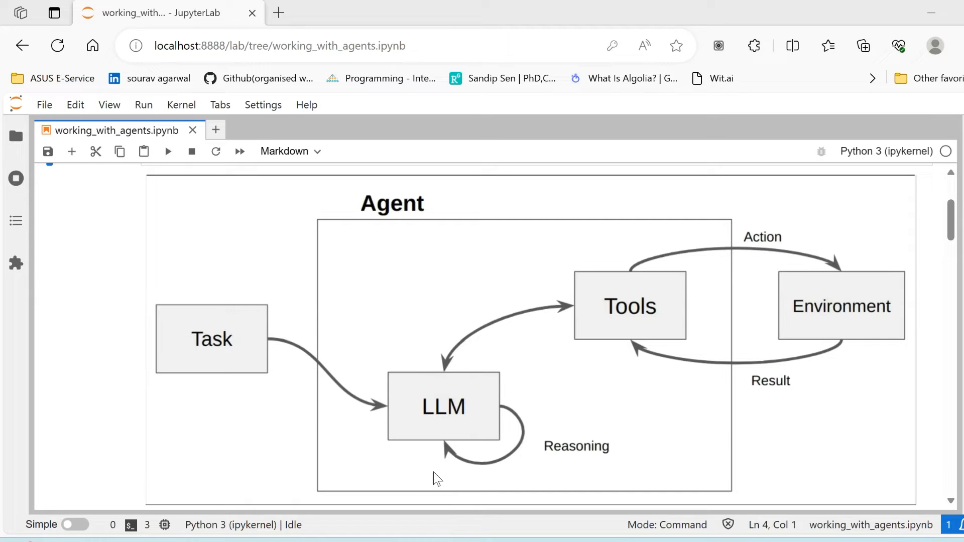
mouse_move(410, 418)
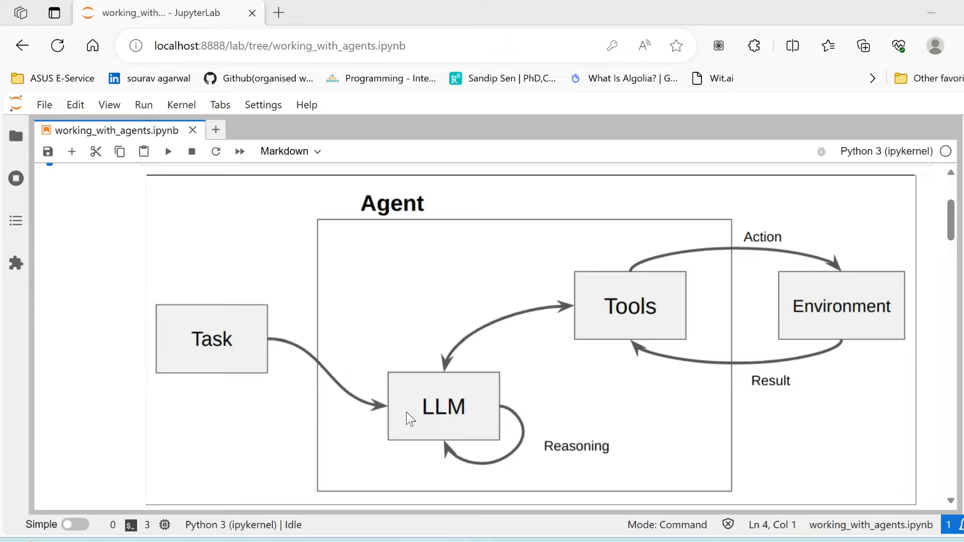
mouse_move(591, 301)
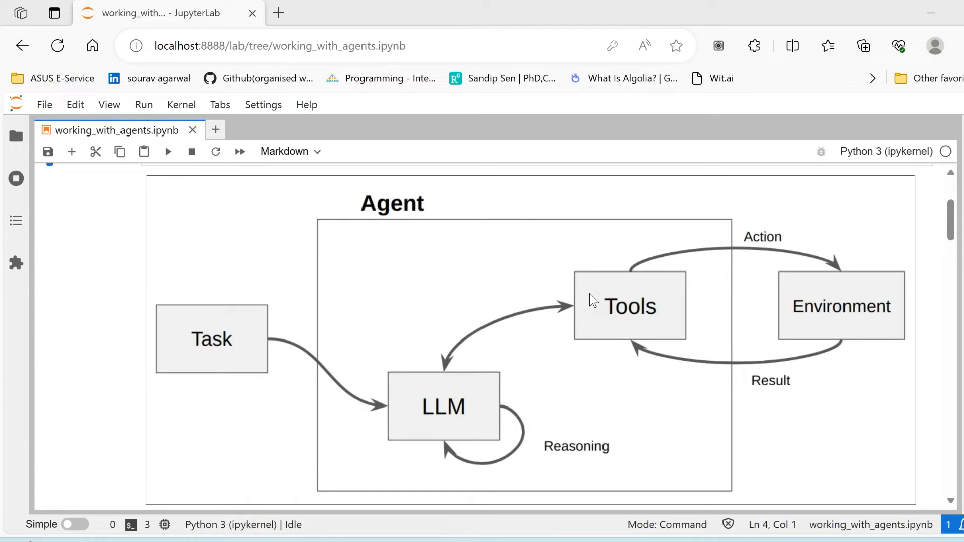
mouse_move(620, 305)
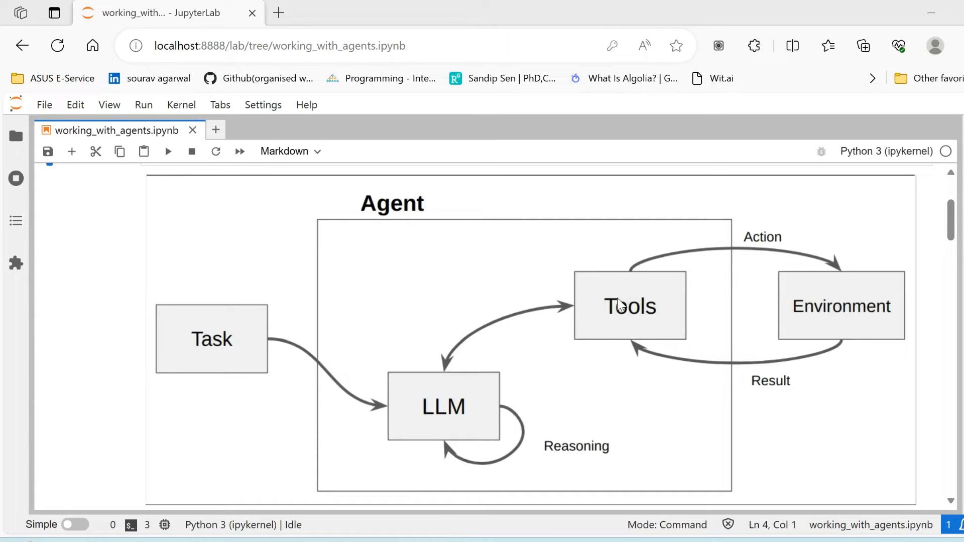
mouse_move(617, 362)
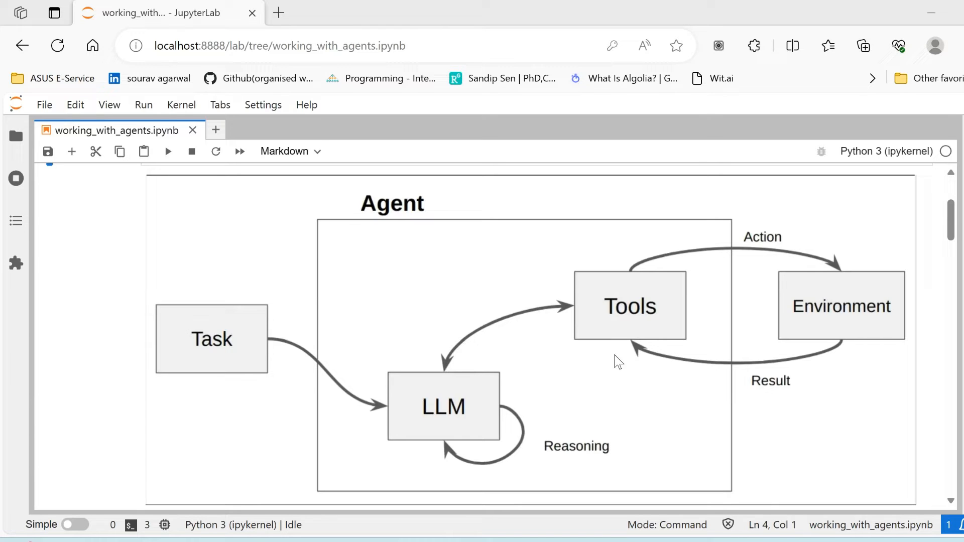
mouse_move(795, 377)
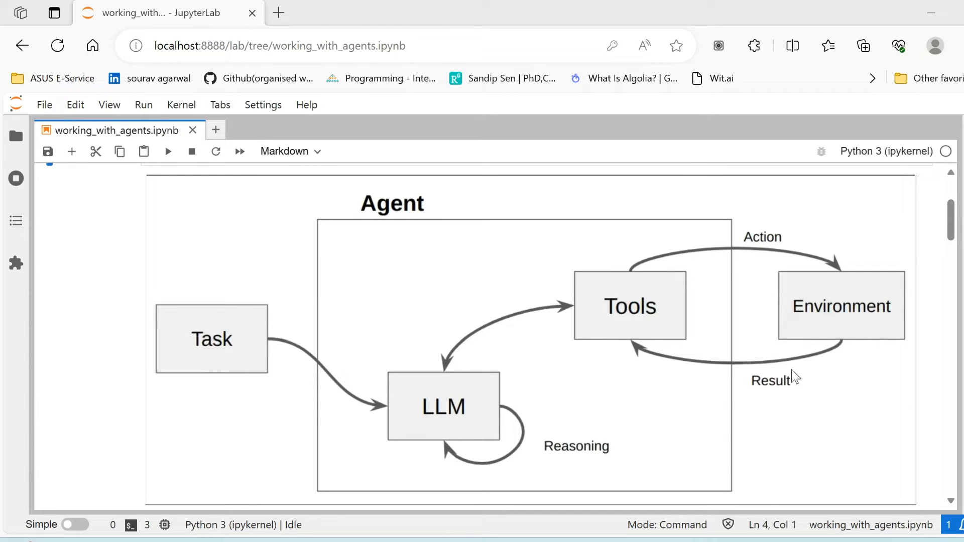
mouse_move(418, 443)
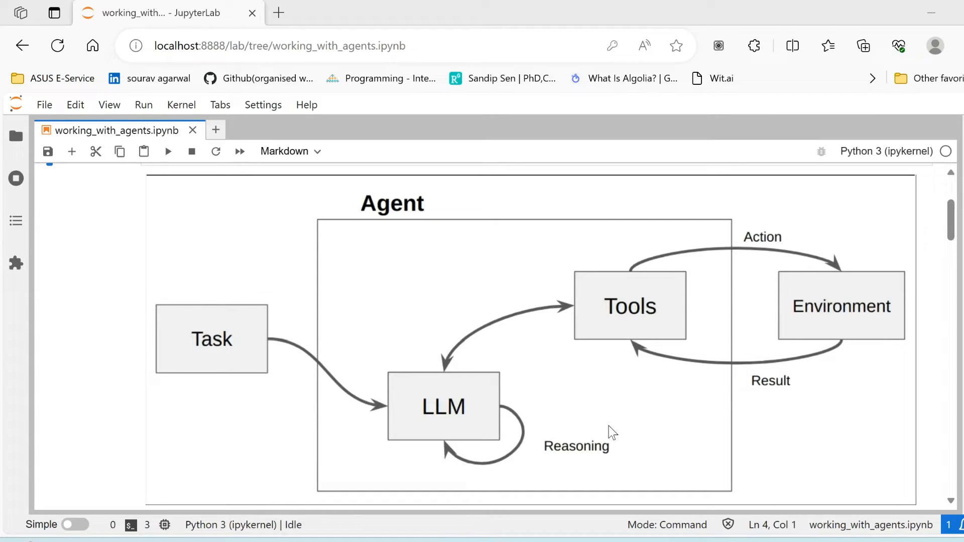
scroll("down", 3)
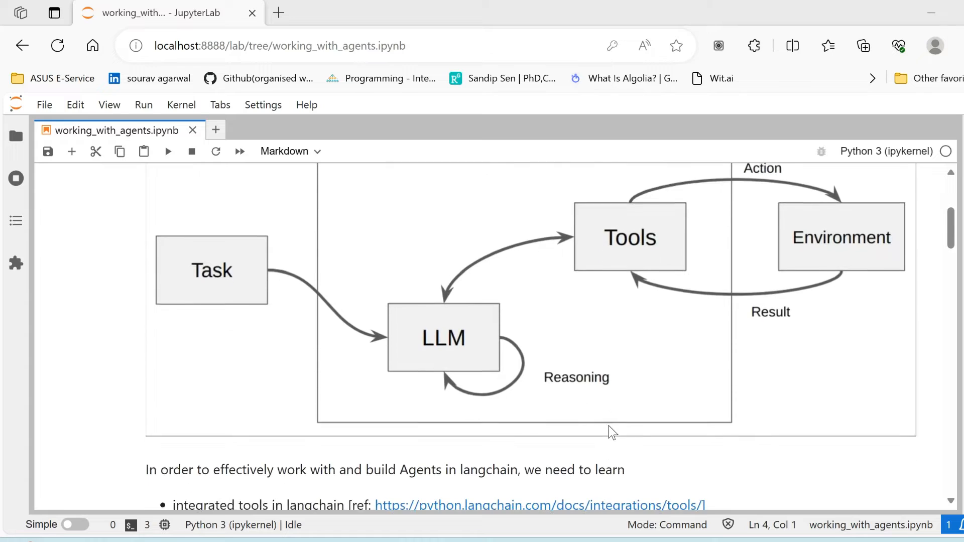
scroll("down", 3)
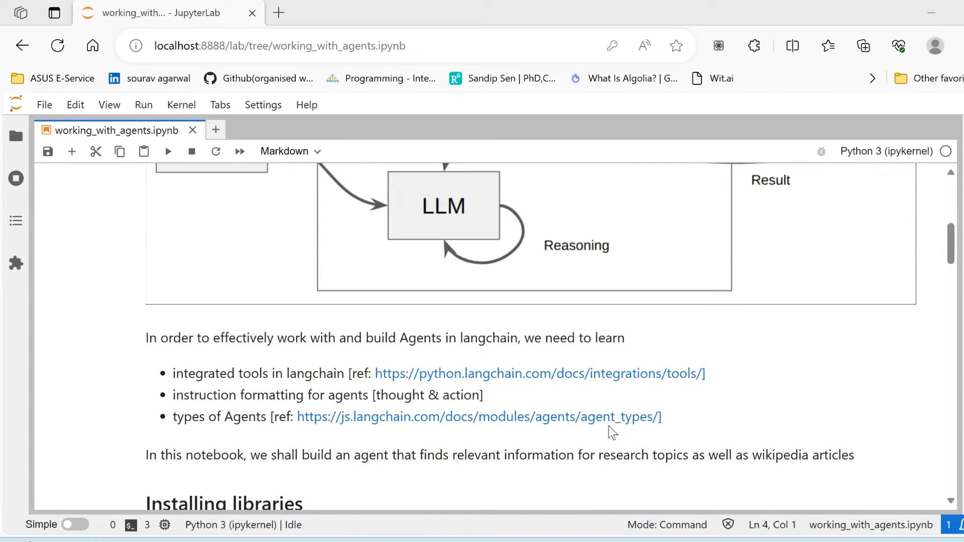
scroll("down", 3)
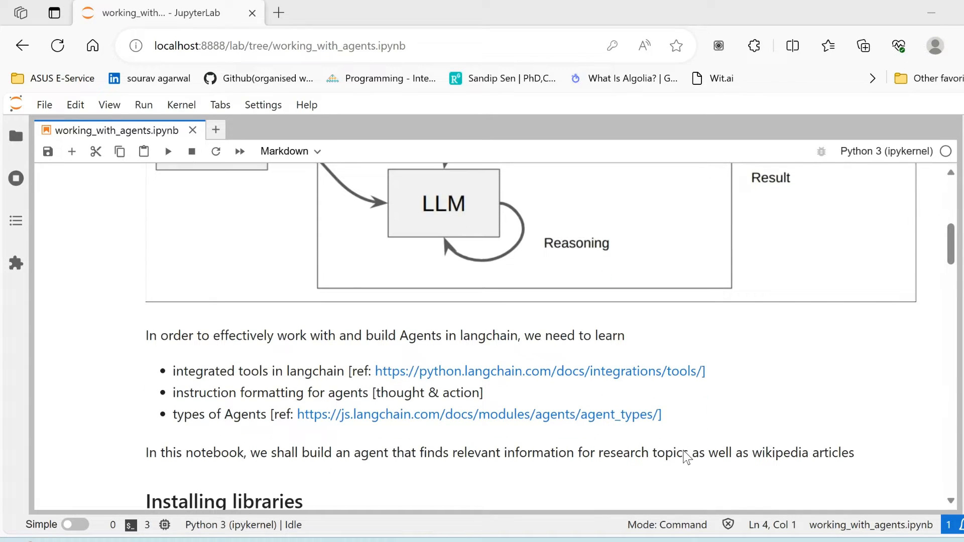
scroll("down", 3)
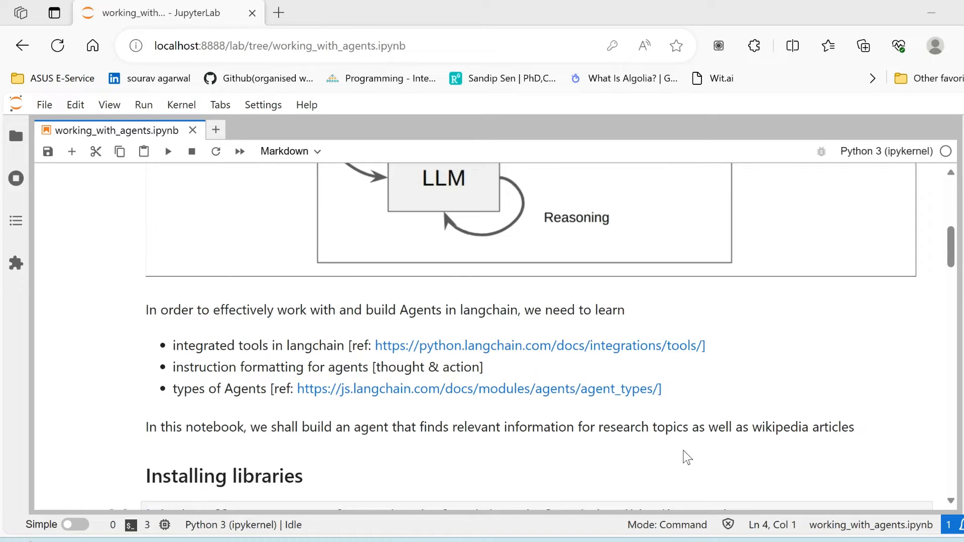
mouse_move(556, 353)
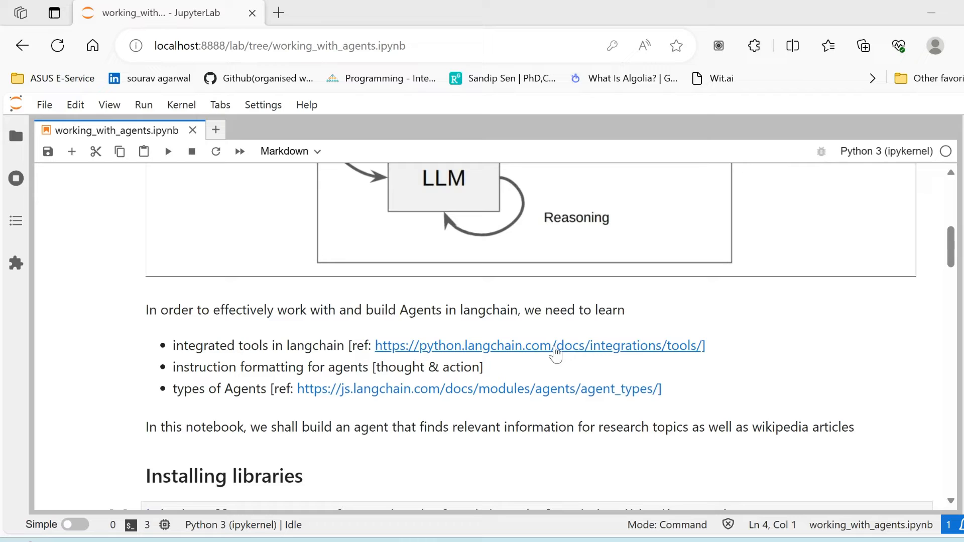
mouse_move(571, 417)
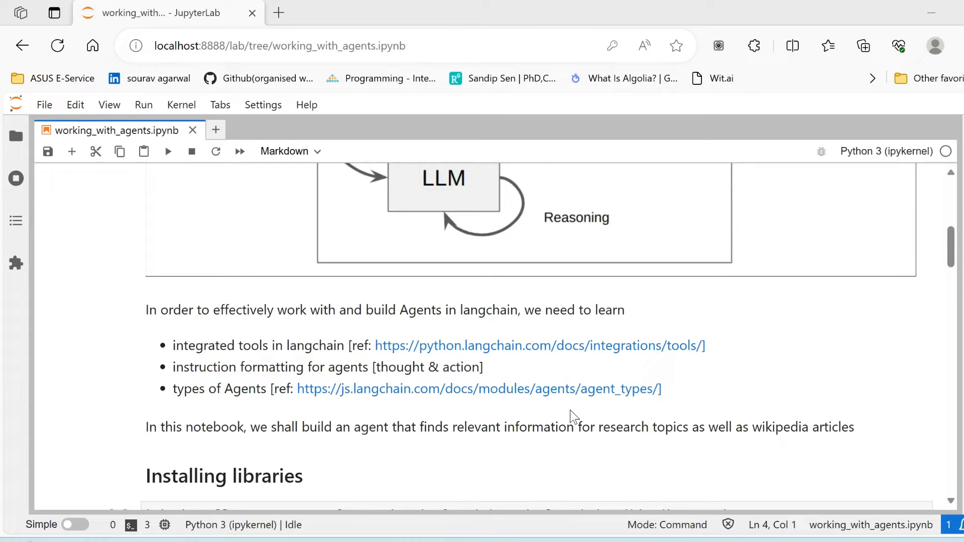
scroll("down", 3)
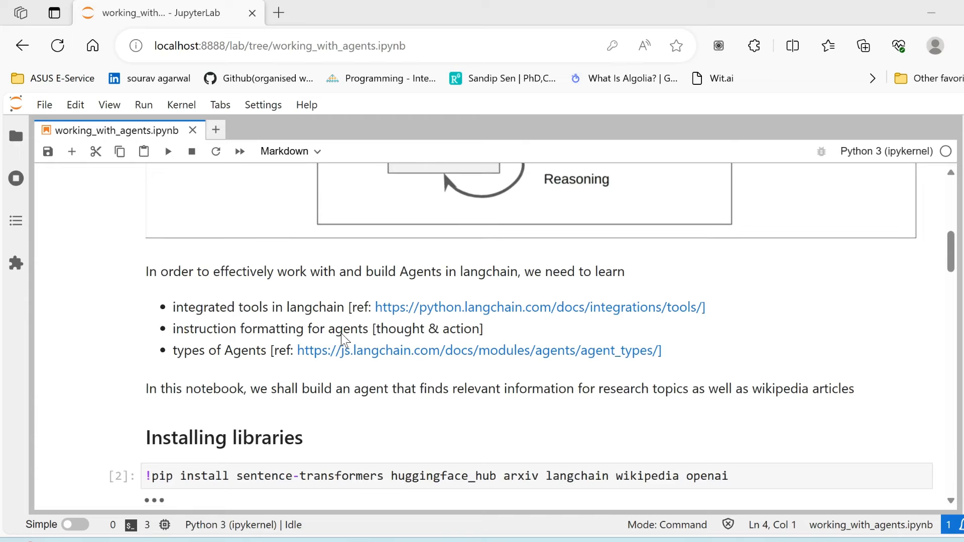
mouse_move(446, 338)
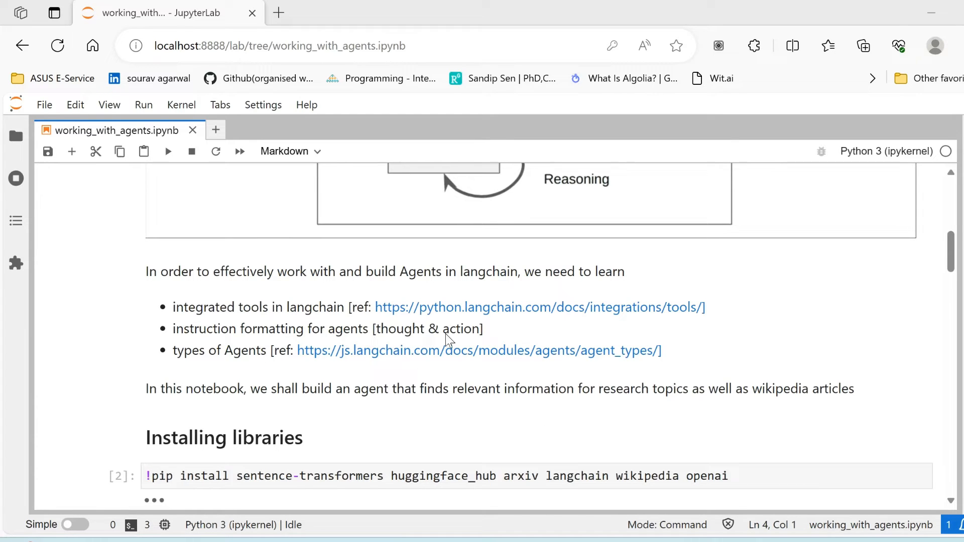
mouse_move(467, 339)
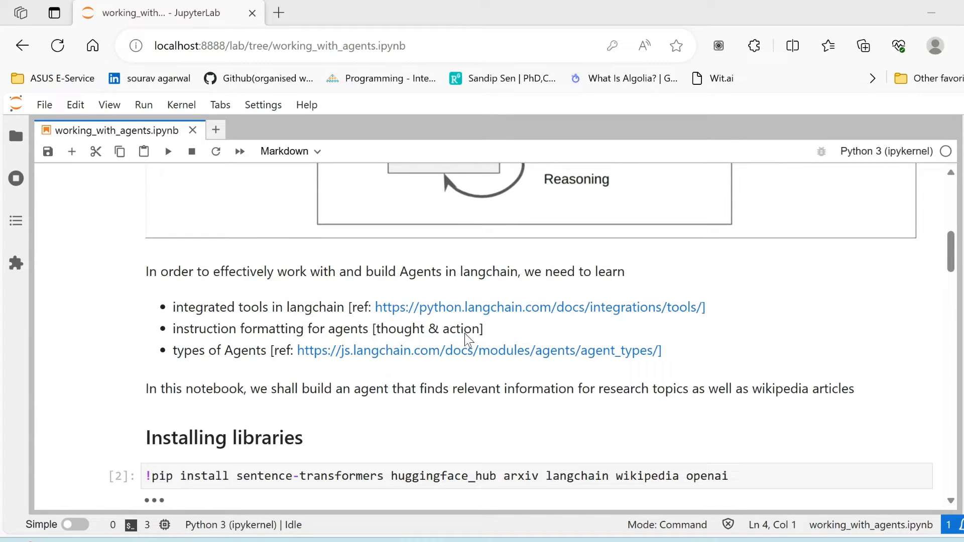
scroll("down", 3)
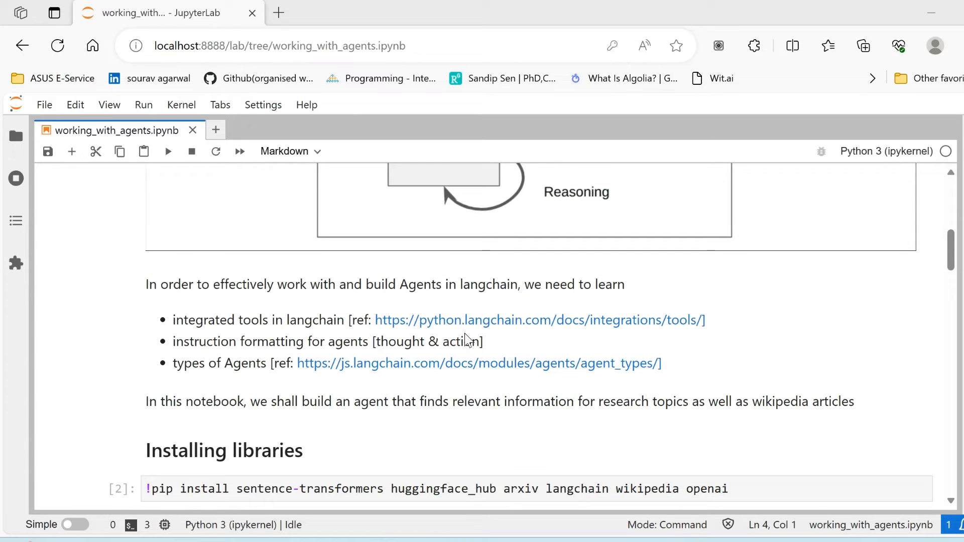
mouse_move(479, 349)
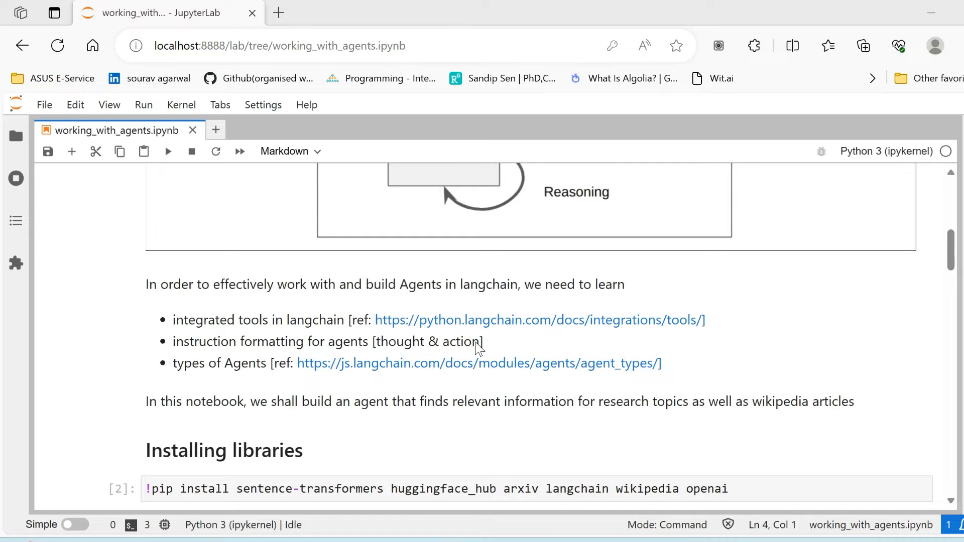
mouse_move(458, 353)
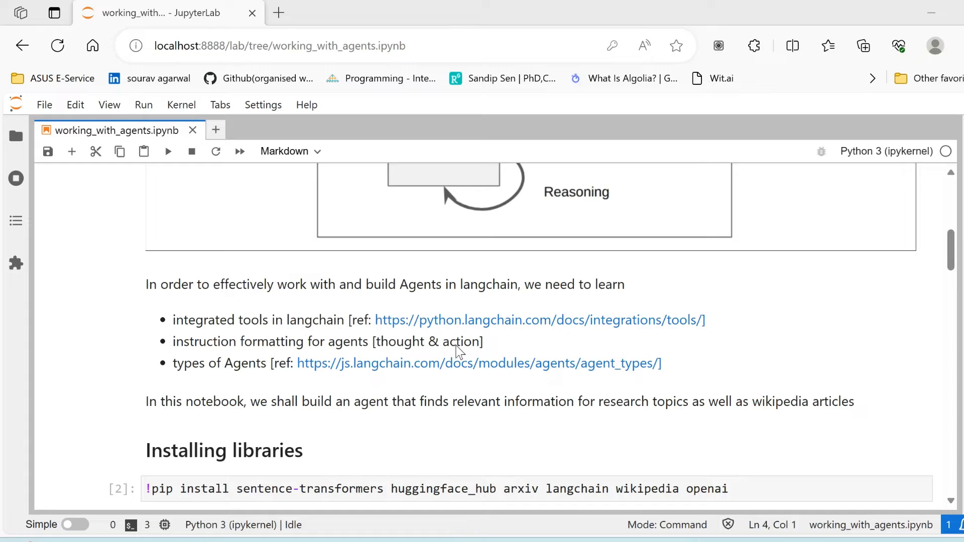
mouse_move(455, 363)
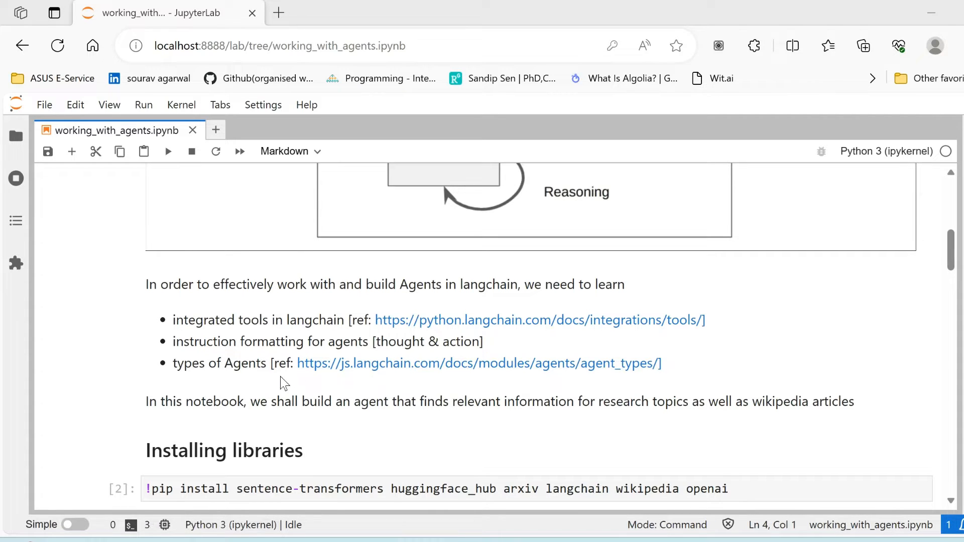
mouse_move(378, 381)
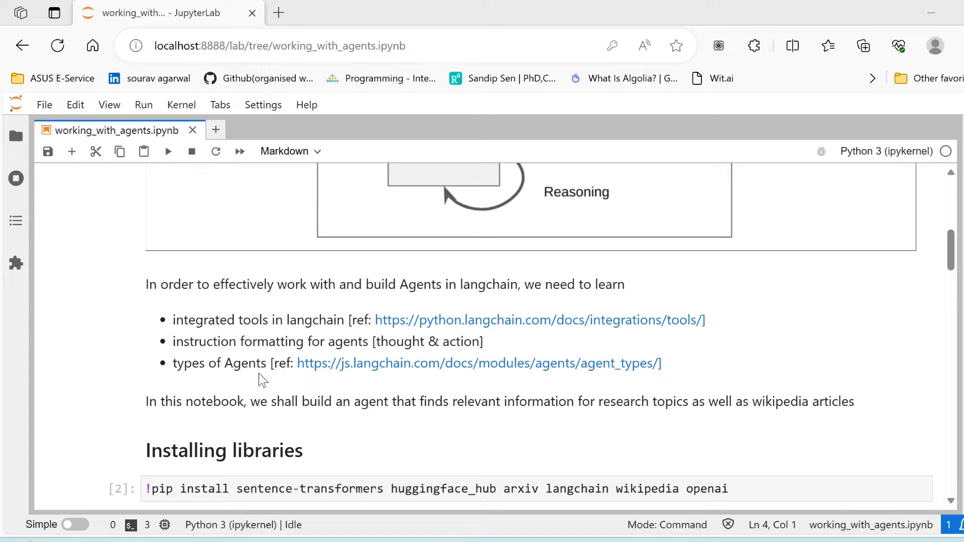
mouse_move(481, 383)
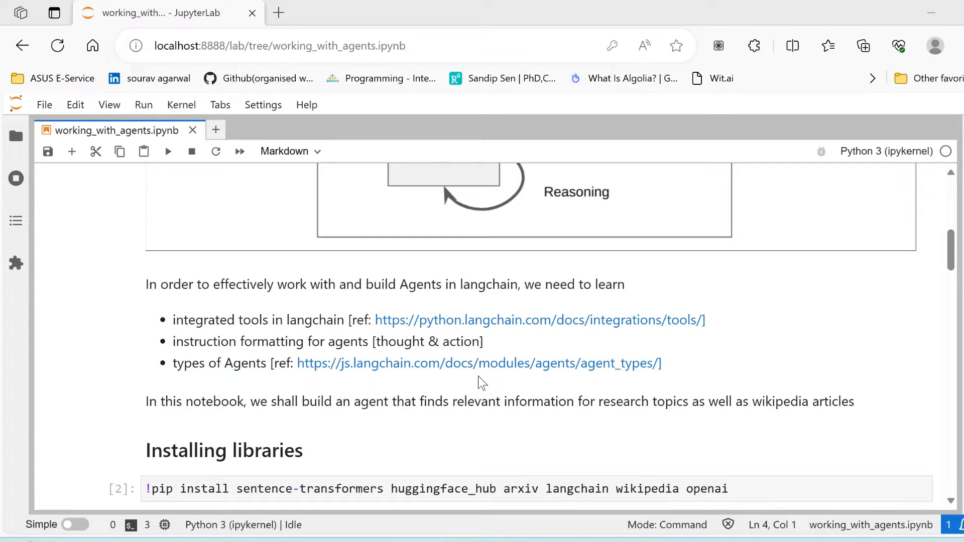
mouse_move(462, 388)
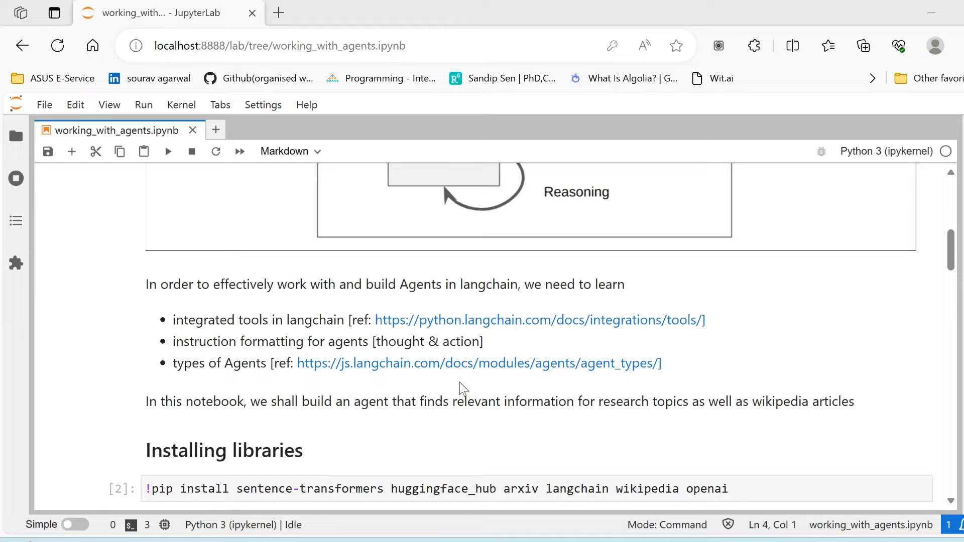
scroll("down", 3)
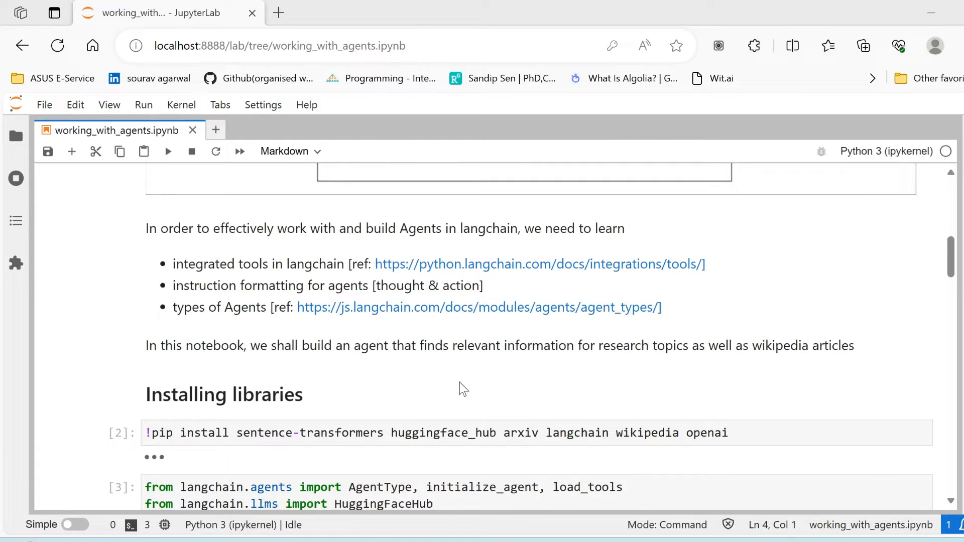
scroll("down", 3)
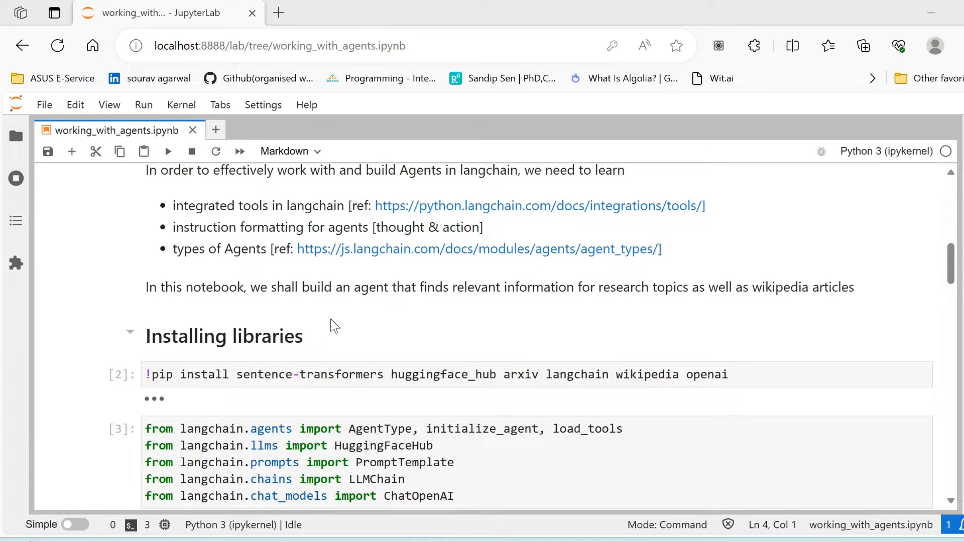
mouse_move(446, 318)
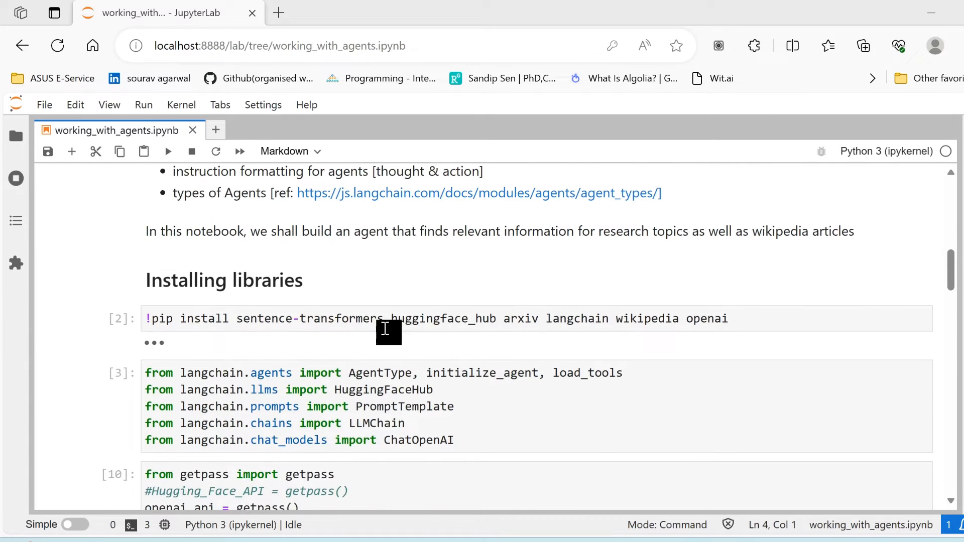
Step: Review the run pip install cell for arxiv, langchain, wikipedia and openai with its 'Requirement already satisfied' output
left_click(167, 150)
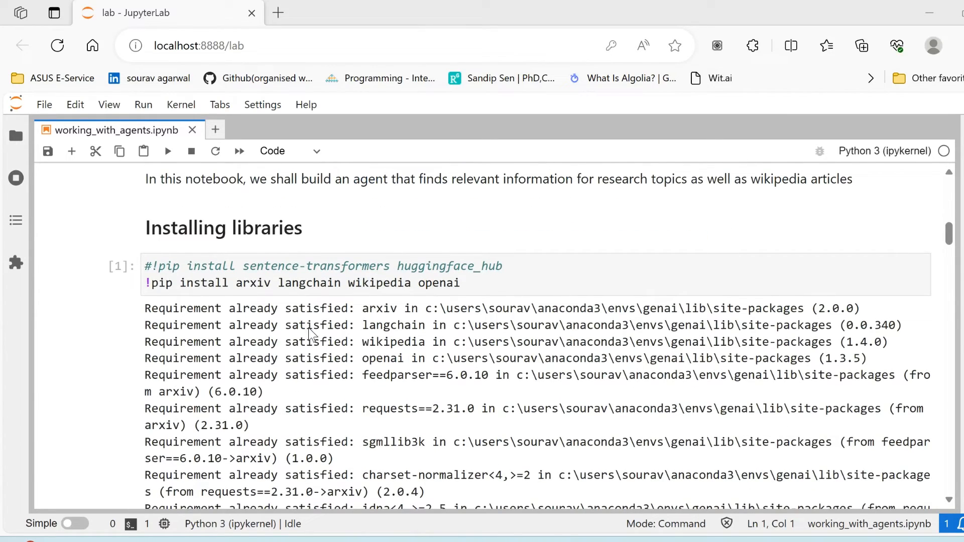
scroll("down", 3)
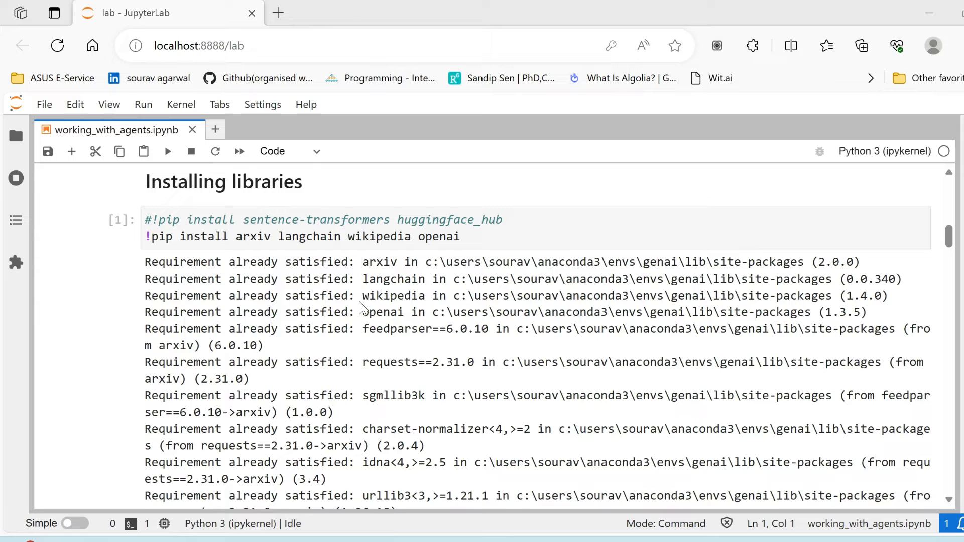
scroll("down", 3)
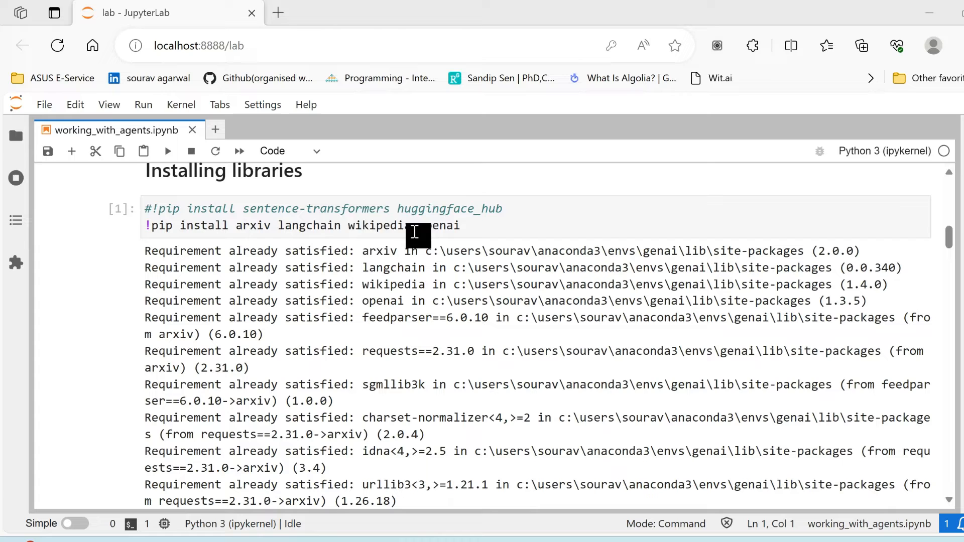
scroll("down", 3)
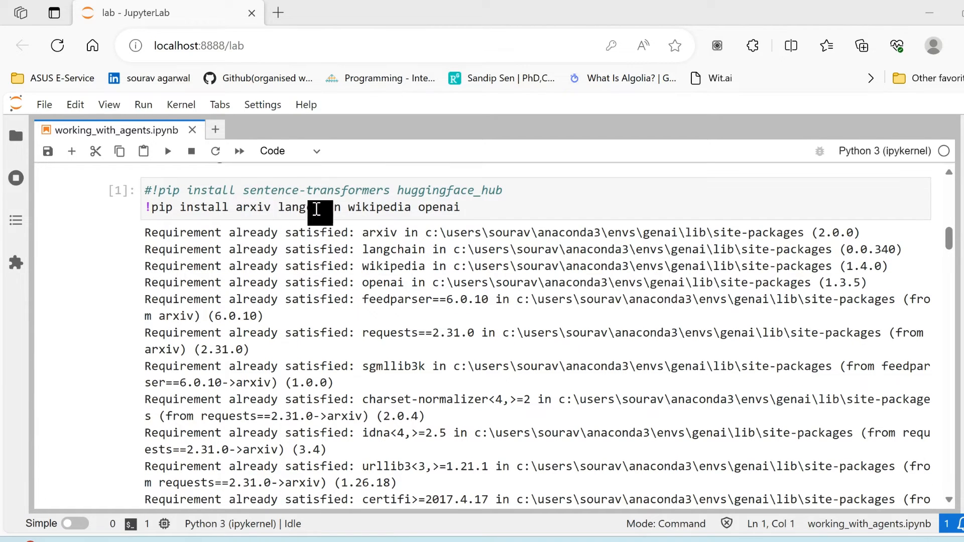
scroll("down", 3)
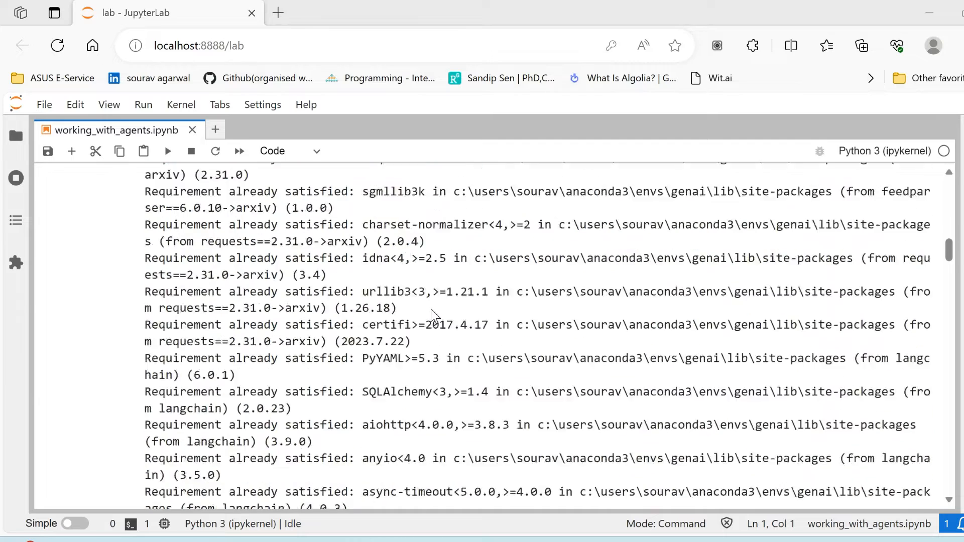
scroll("down", 3)
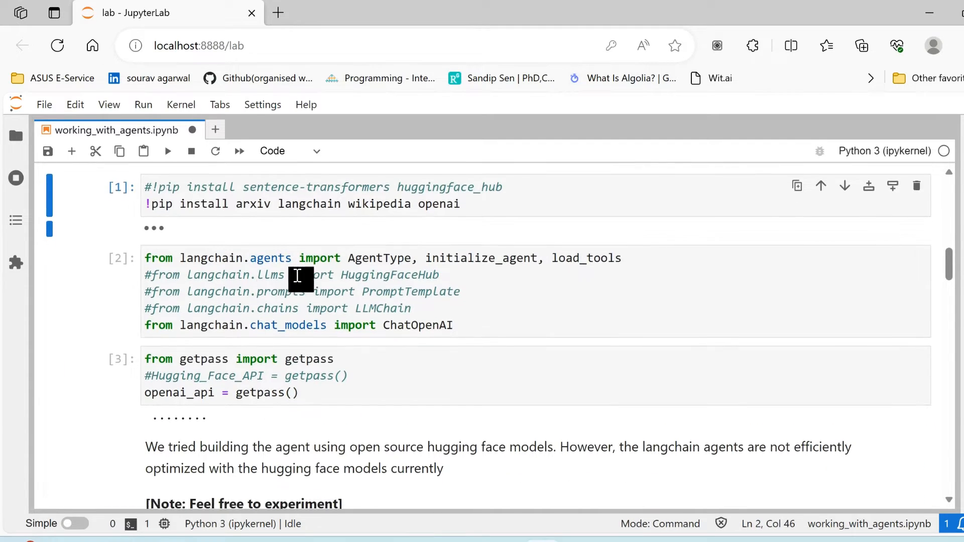
mouse_move(379, 276)
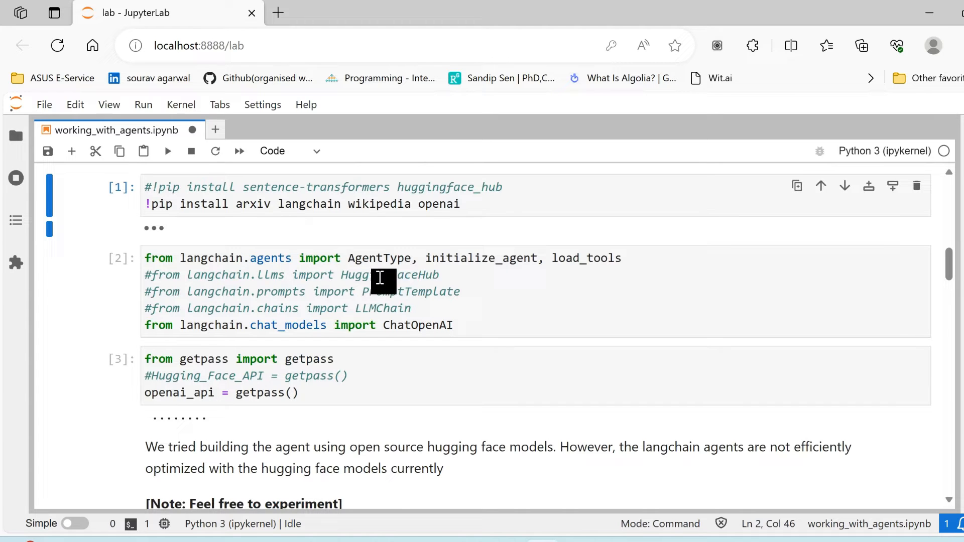
mouse_move(410, 312)
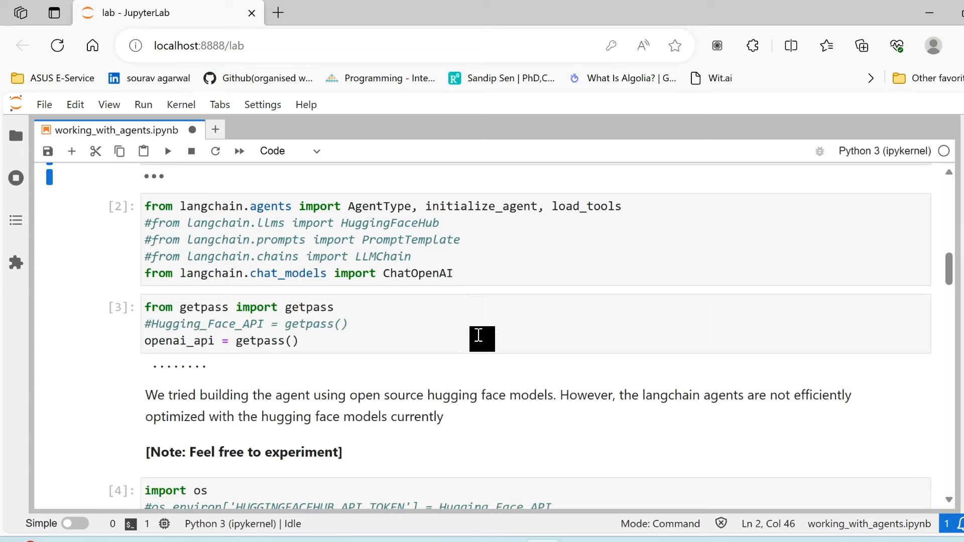
scroll("down", 3)
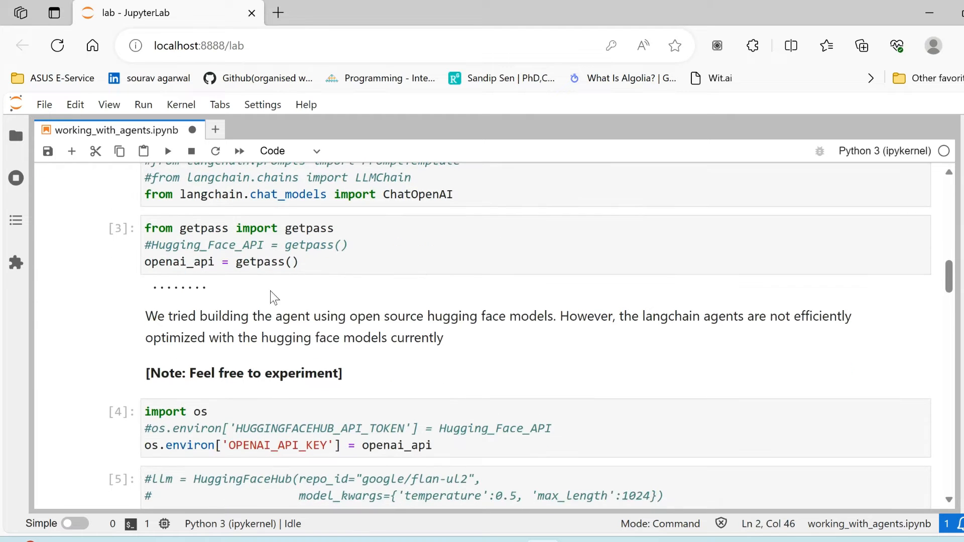
mouse_move(364, 288)
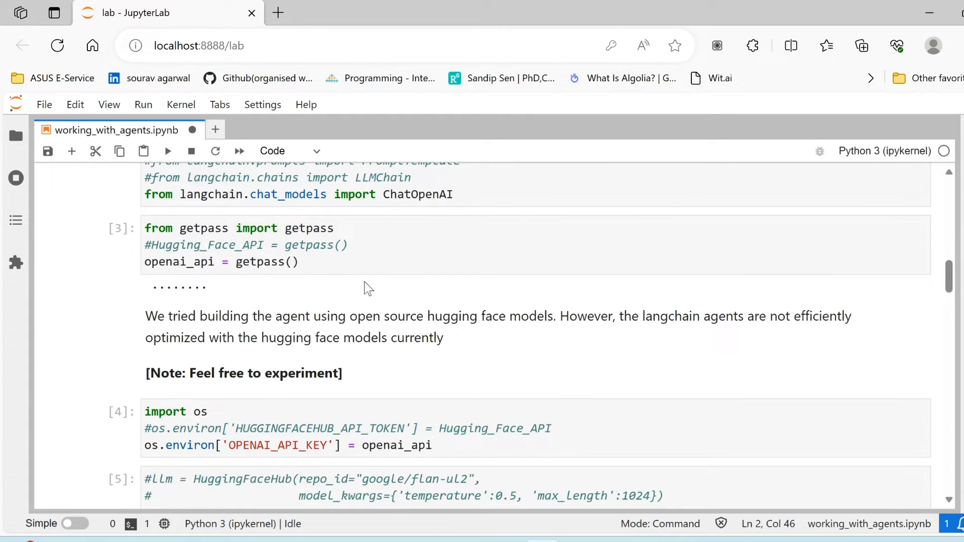
mouse_move(288, 313)
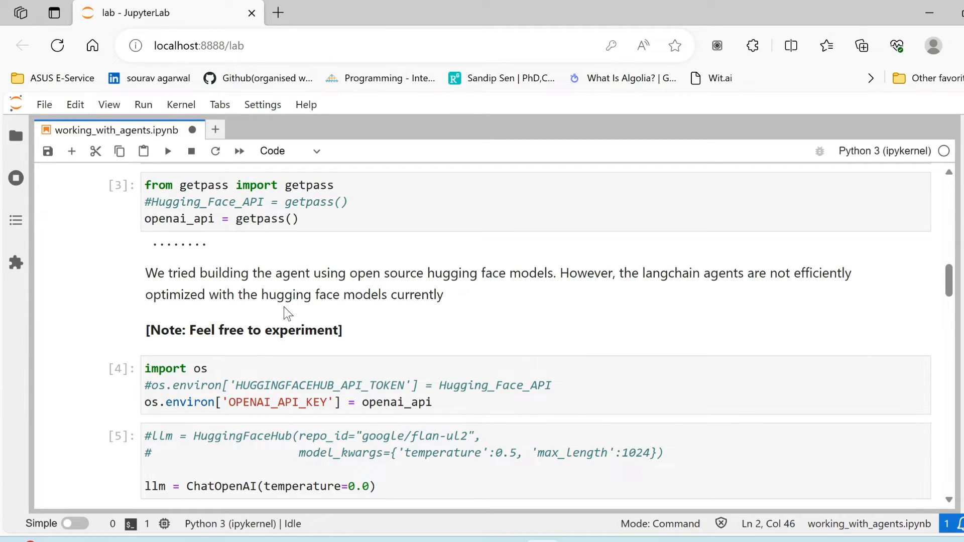
scroll("down", 3)
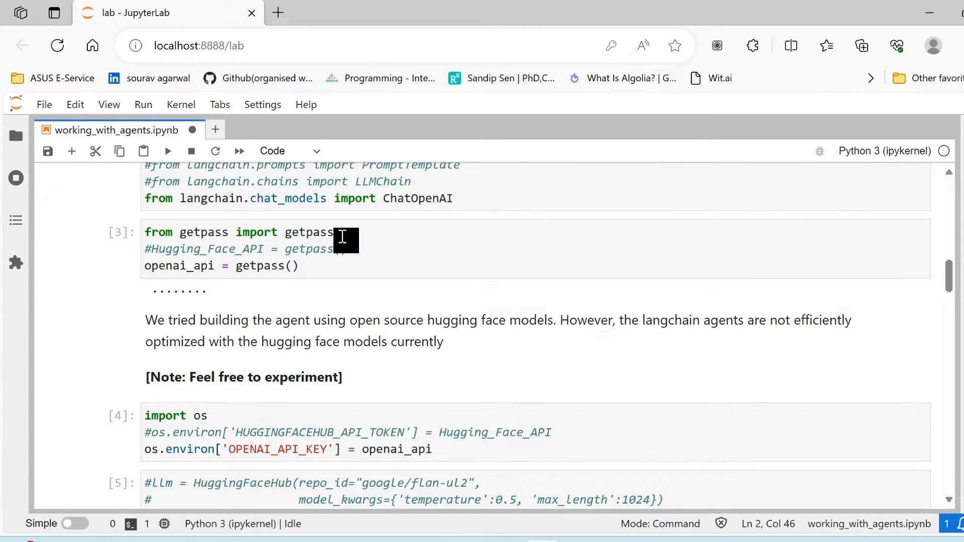
scroll("down", 3)
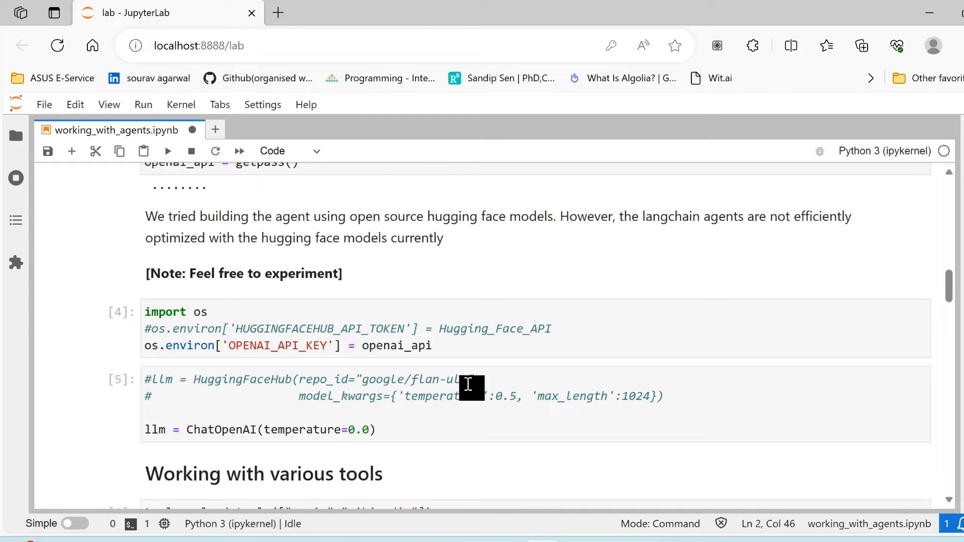
mouse_move(403, 390)
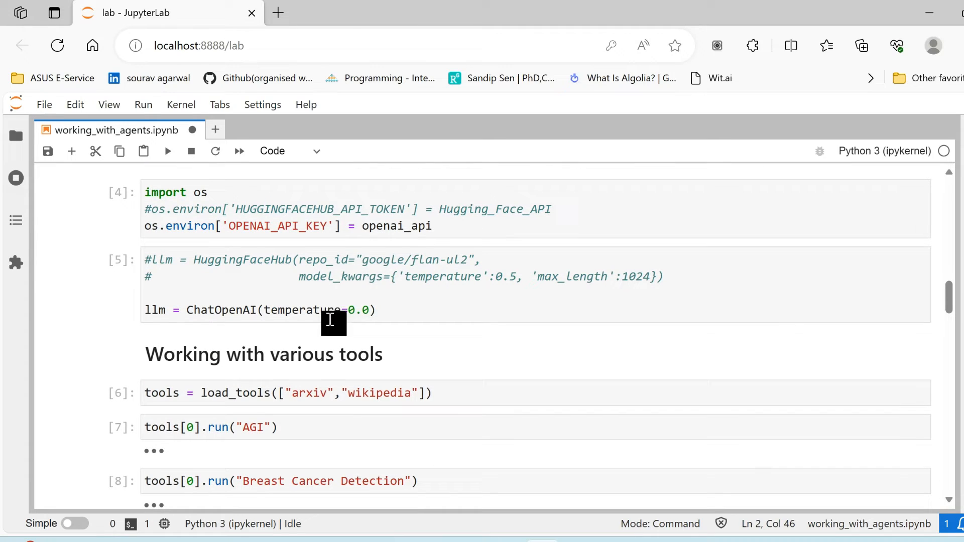
mouse_move(362, 292)
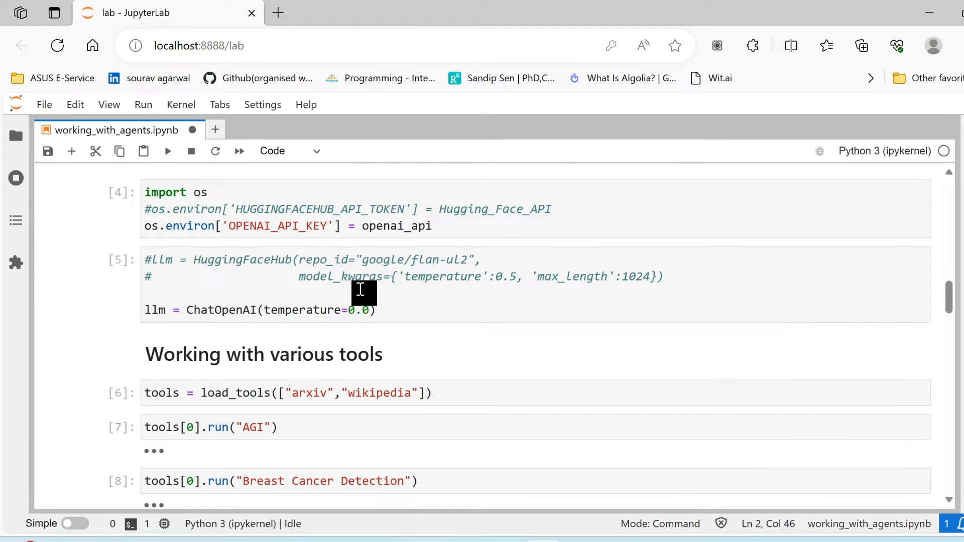
mouse_move(411, 309)
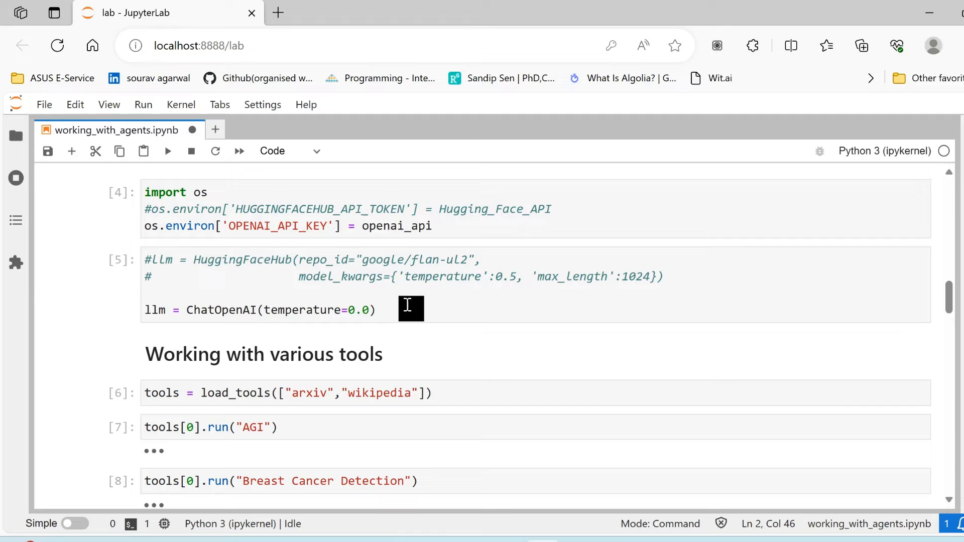
Step: Scroll the notebook toward the markdown cell holding the python.langchain.com integrations/tools link
scroll("down", 3)
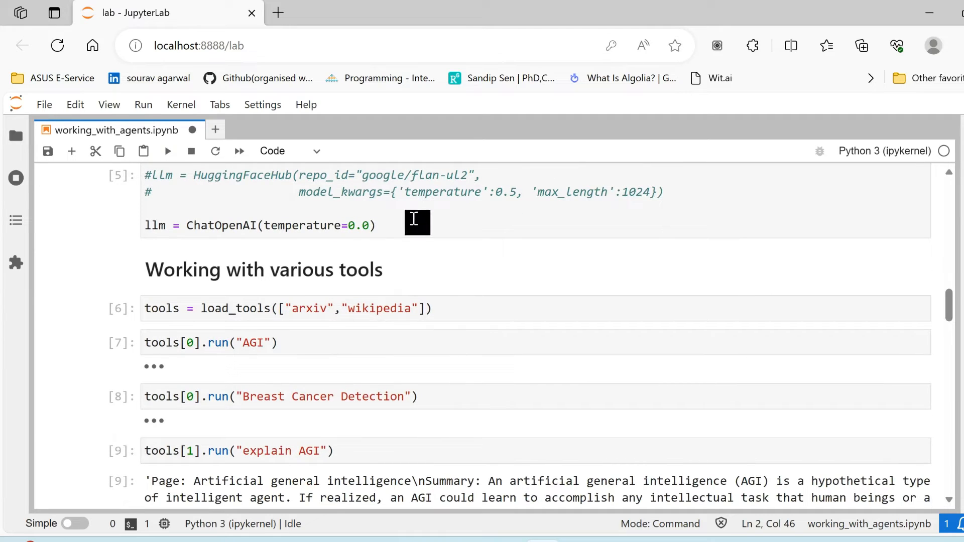
mouse_move(389, 314)
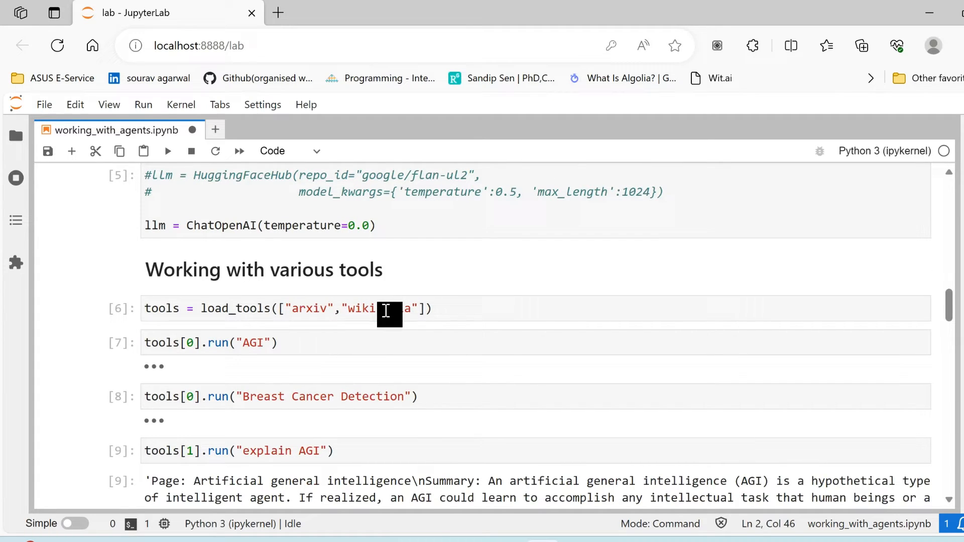
mouse_move(465, 315)
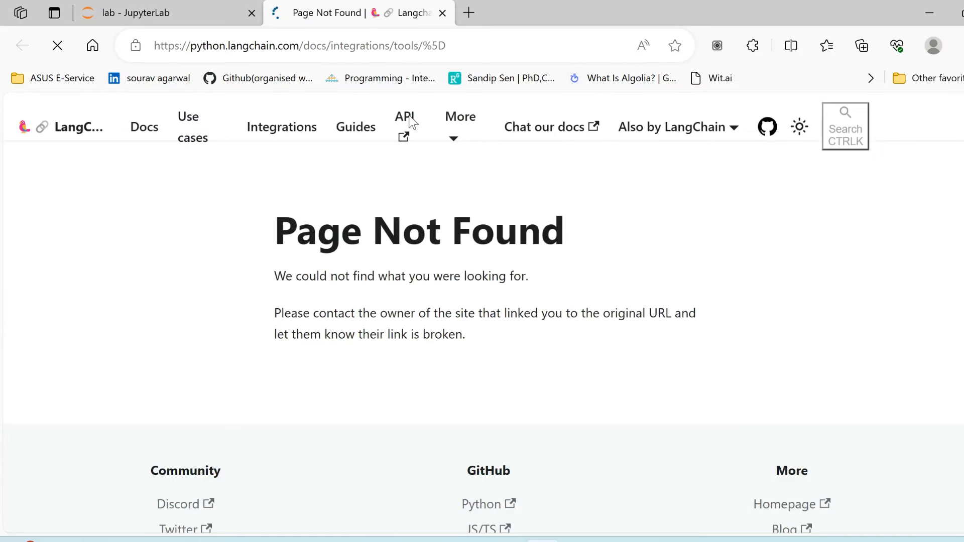
left_click(298, 45)
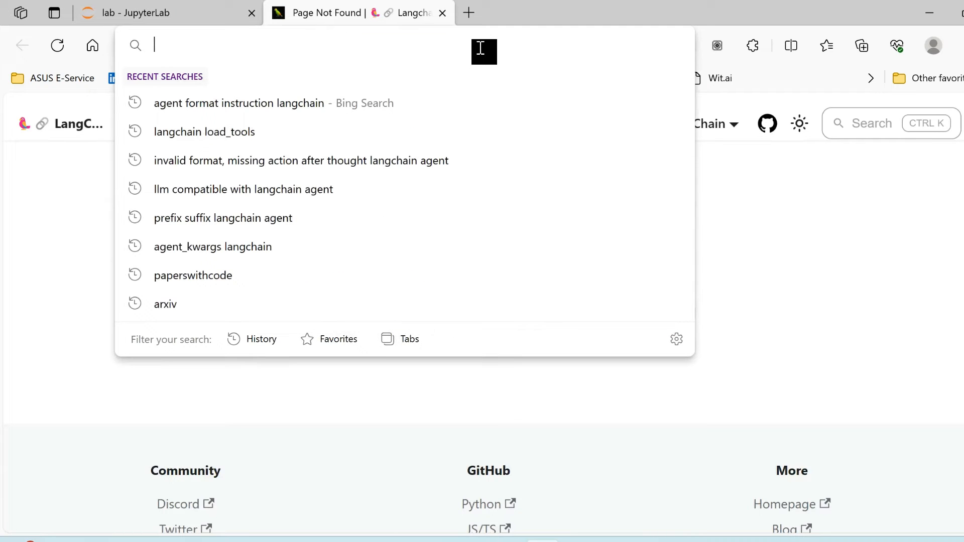
type("https://python.langchain.com/docs/integrations/tools/")
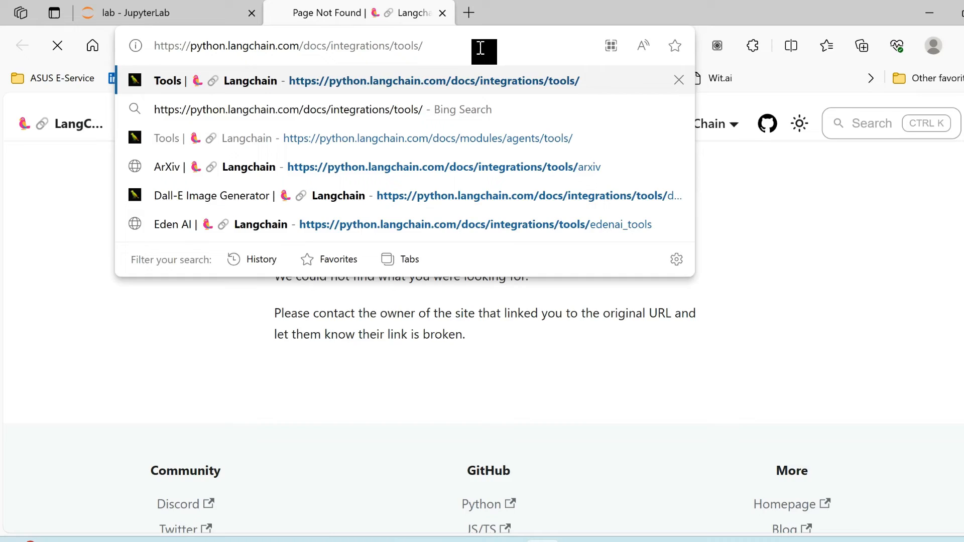
left_click(431, 80)
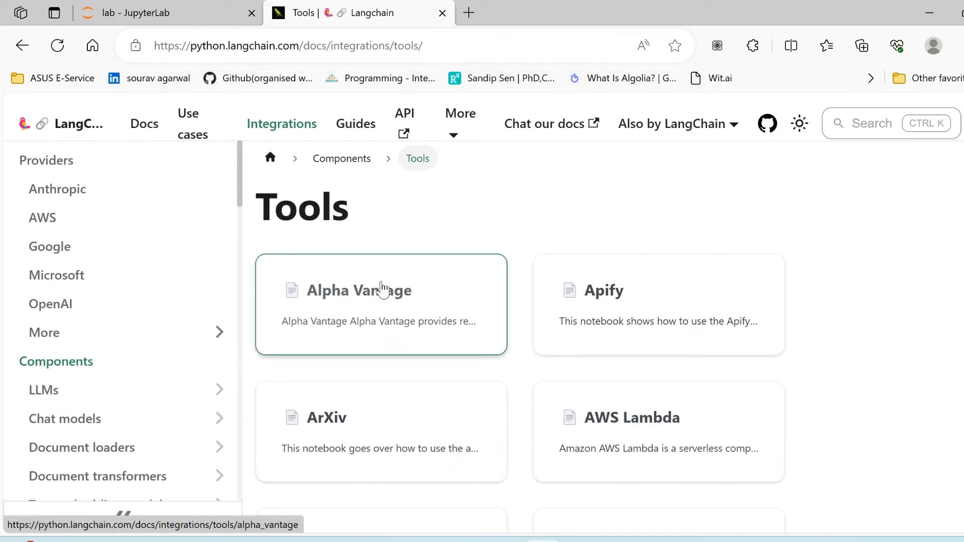
scroll("down", 3)
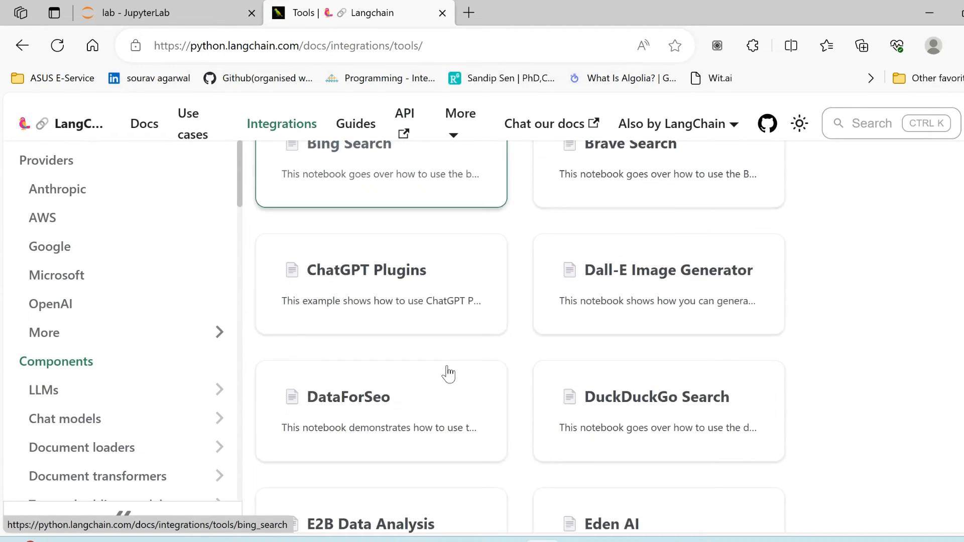
scroll("down", 3)
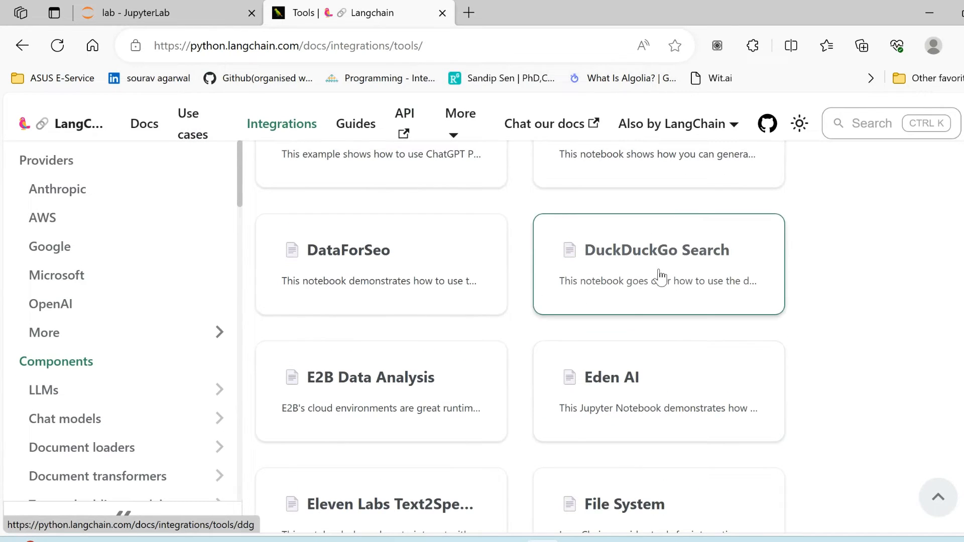
scroll("down", 3)
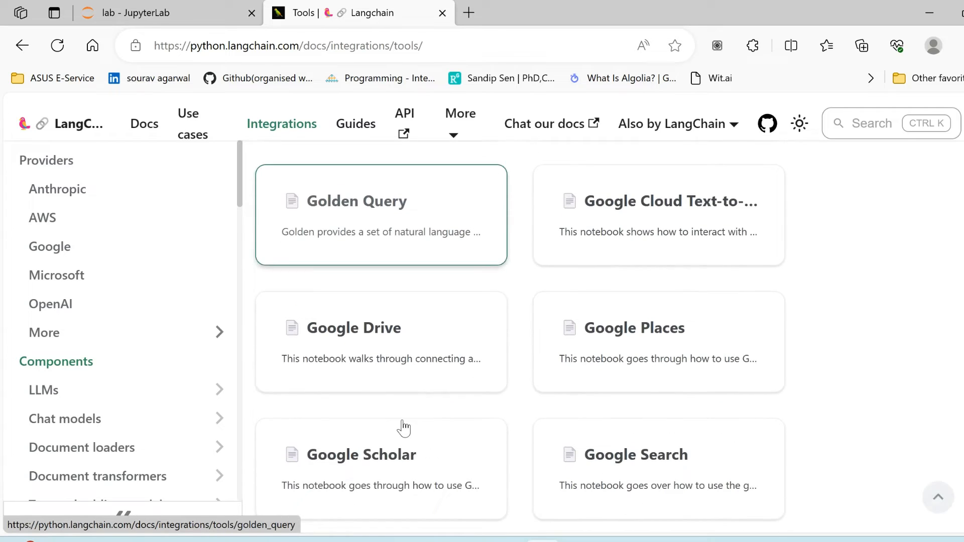
scroll("down", 3)
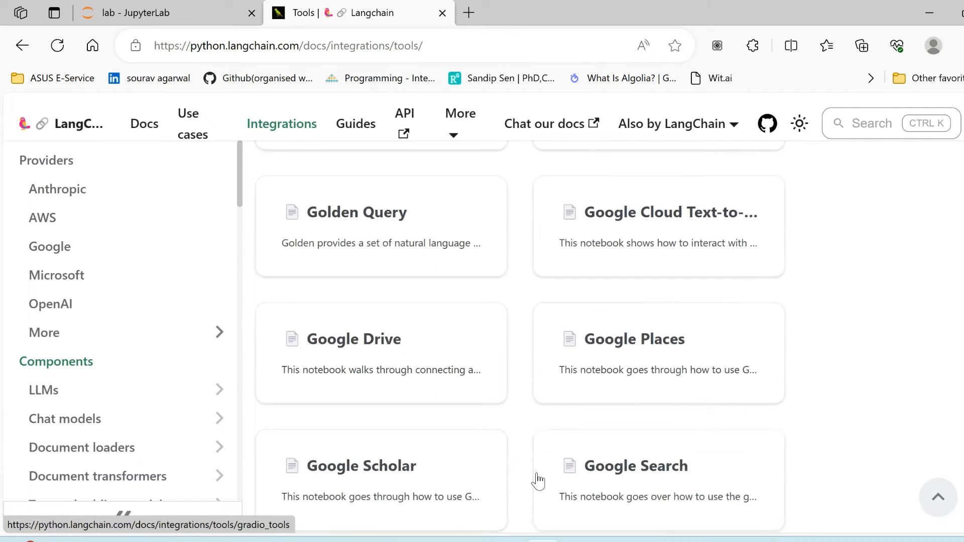
Step: Return to the working_with_agents notebook and scroll to the 'Working with various tools' cells with the Wikipedia AGI output
left_click(142, 12)
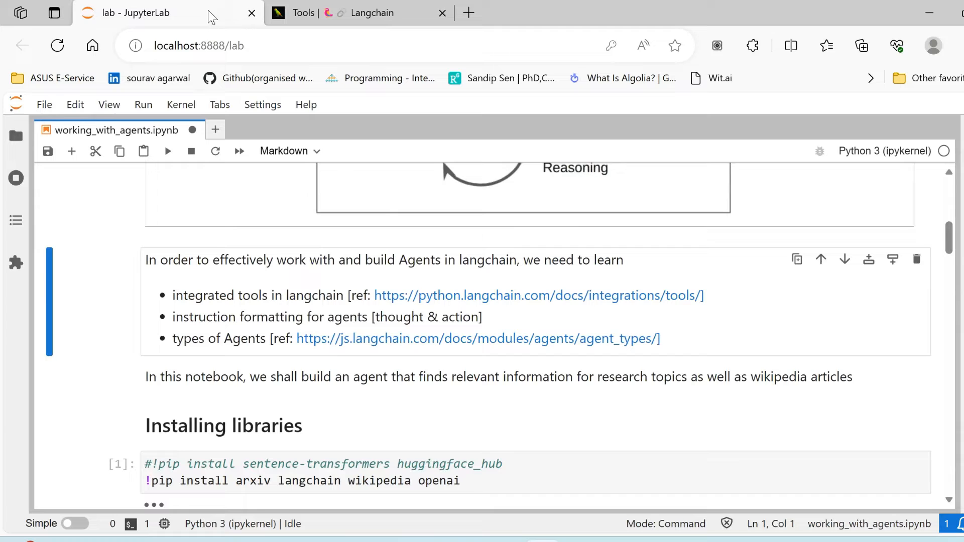
scroll("down", 3)
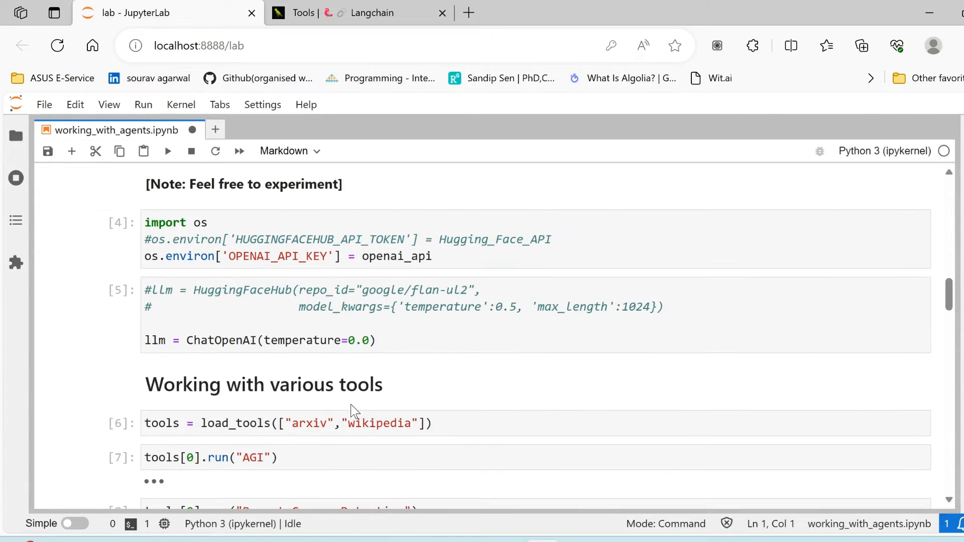
scroll("down", 3)
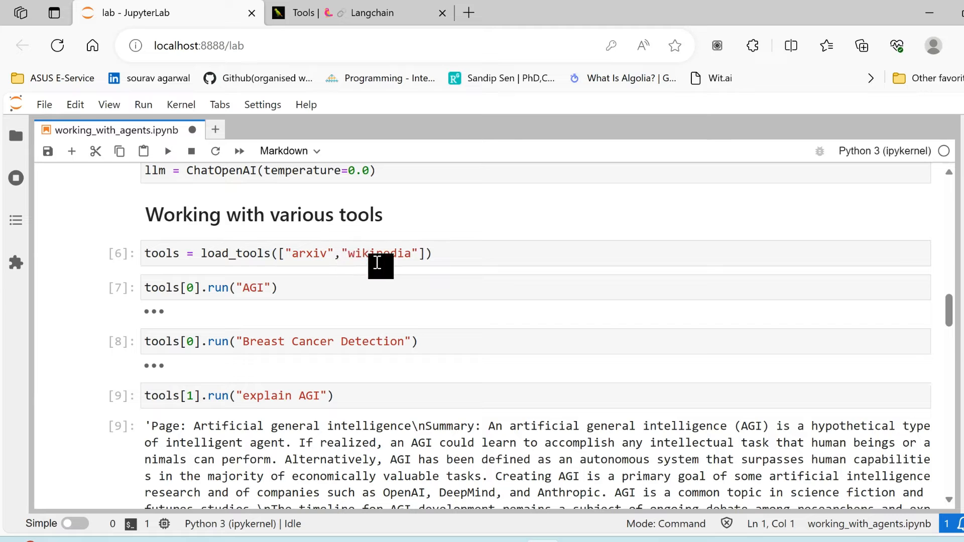
mouse_move(359, 275)
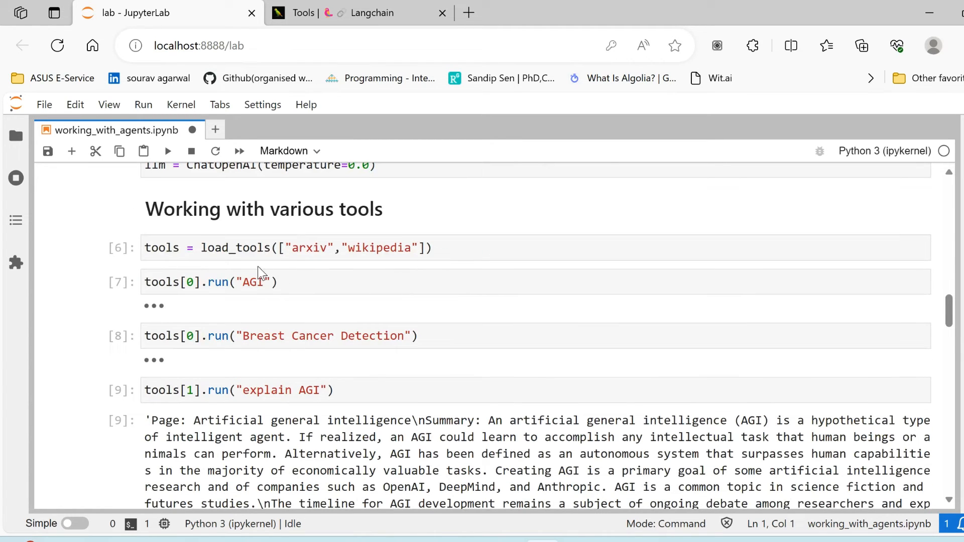
left_click(228, 283)
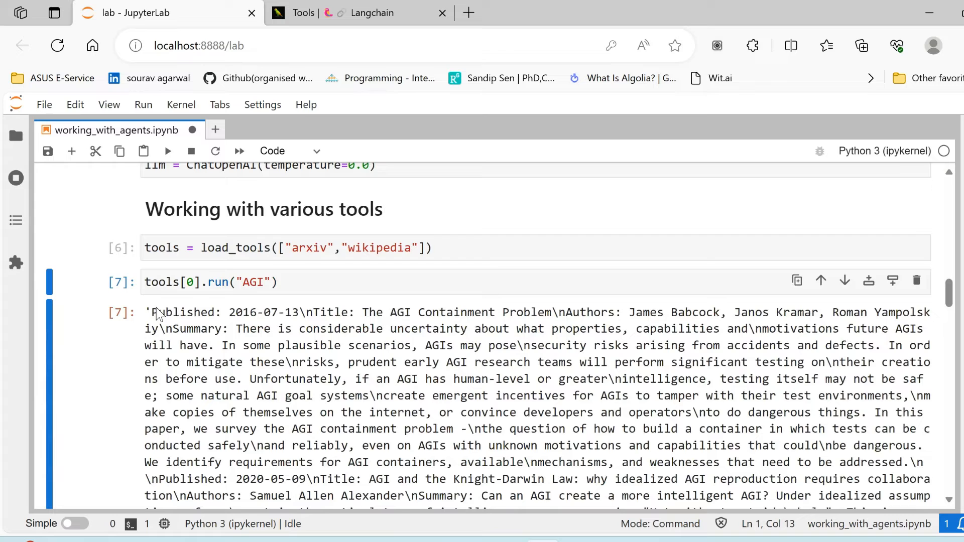
scroll("down", 3)
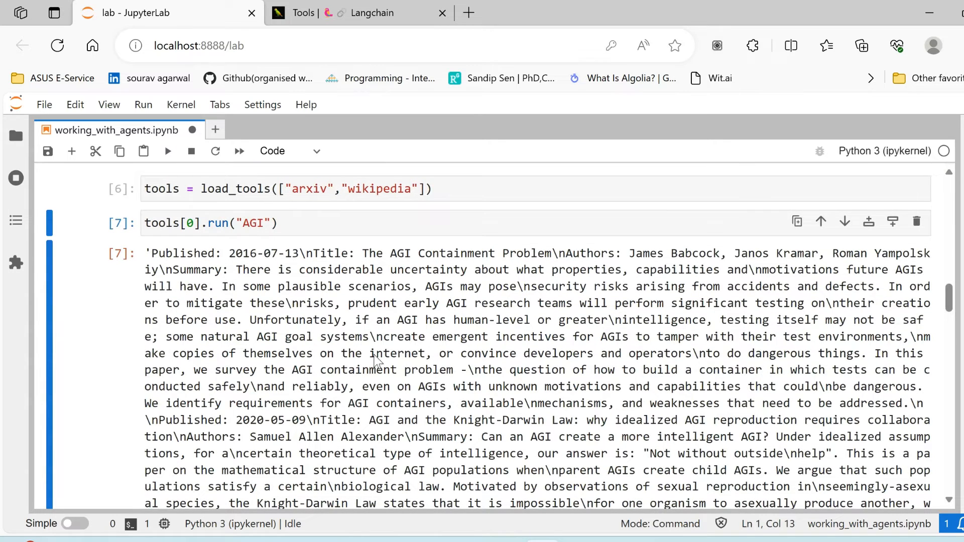
mouse_move(190, 272)
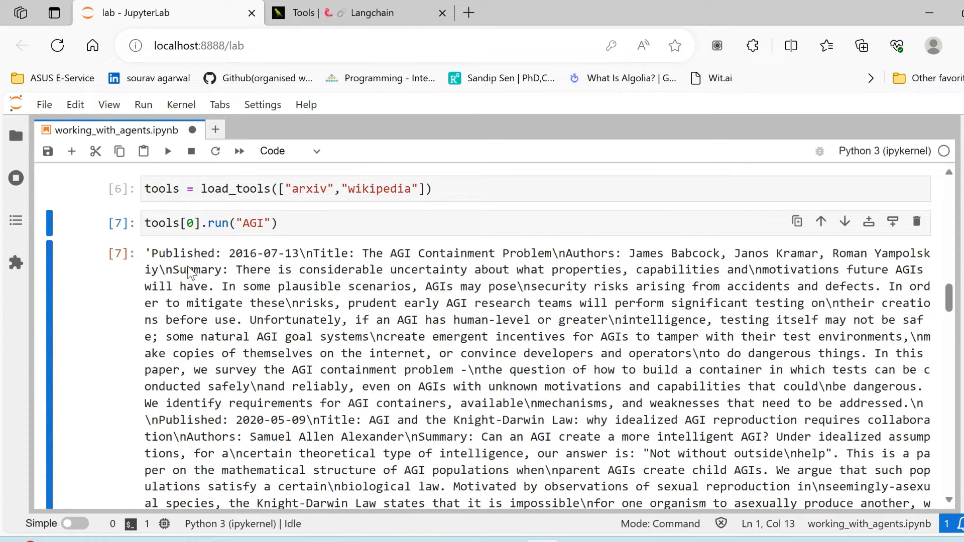
mouse_move(265, 264)
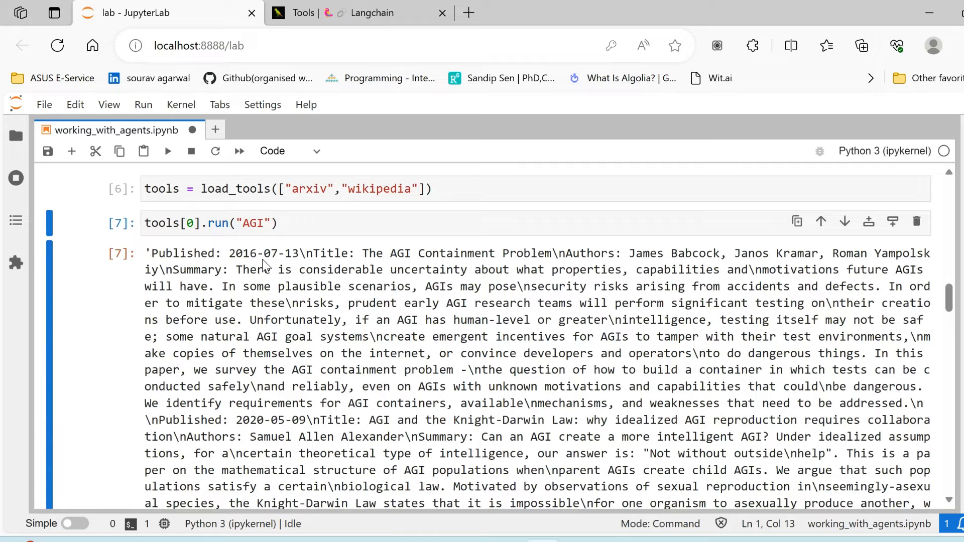
mouse_move(563, 267)
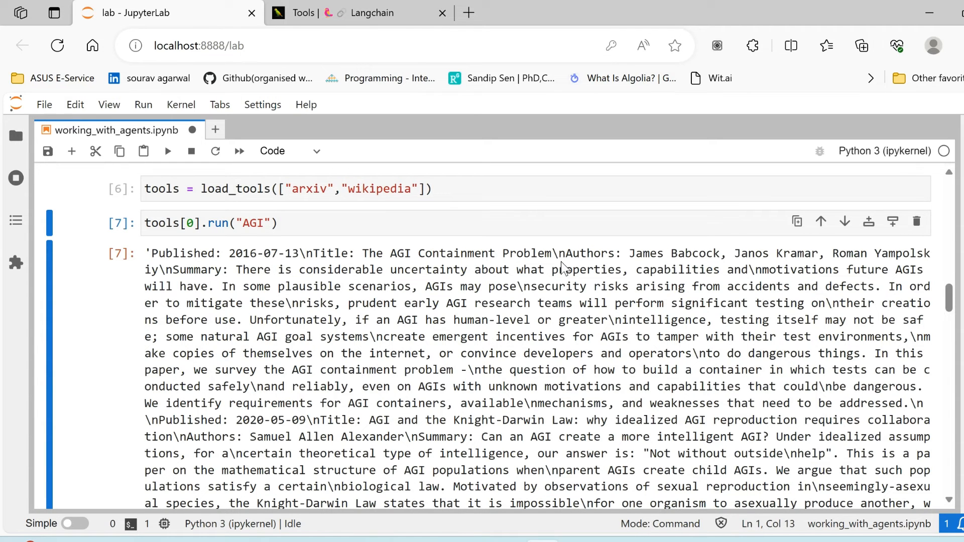
scroll("down", 3)
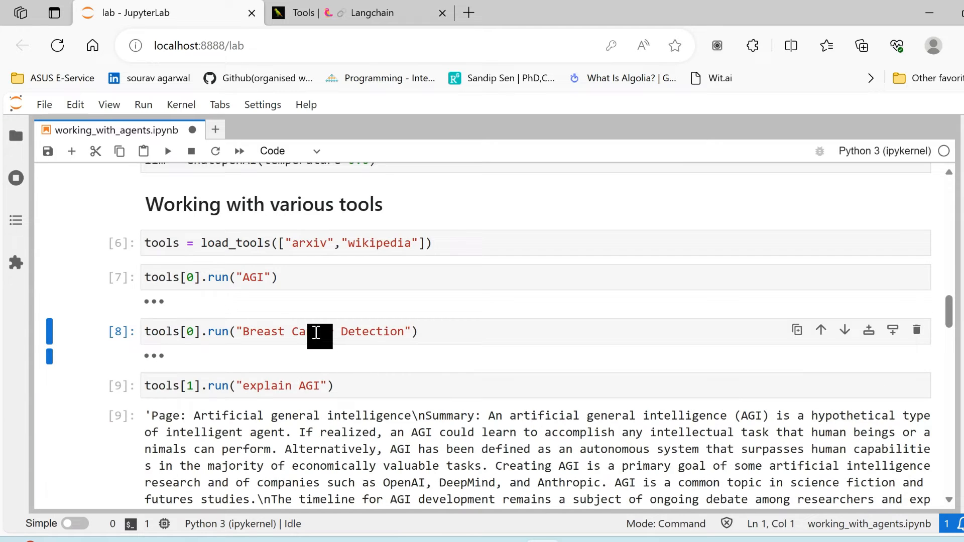
scroll("down", 3)
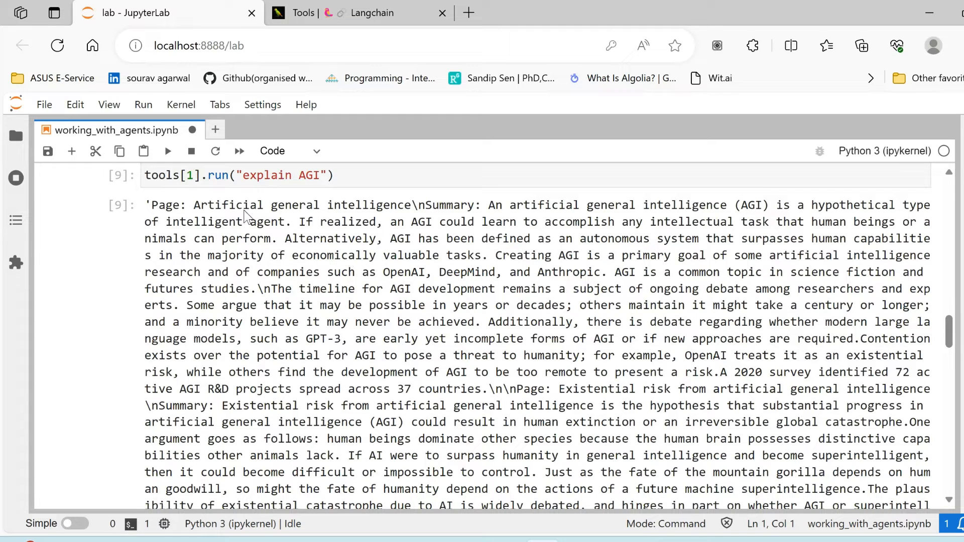
mouse_move(382, 224)
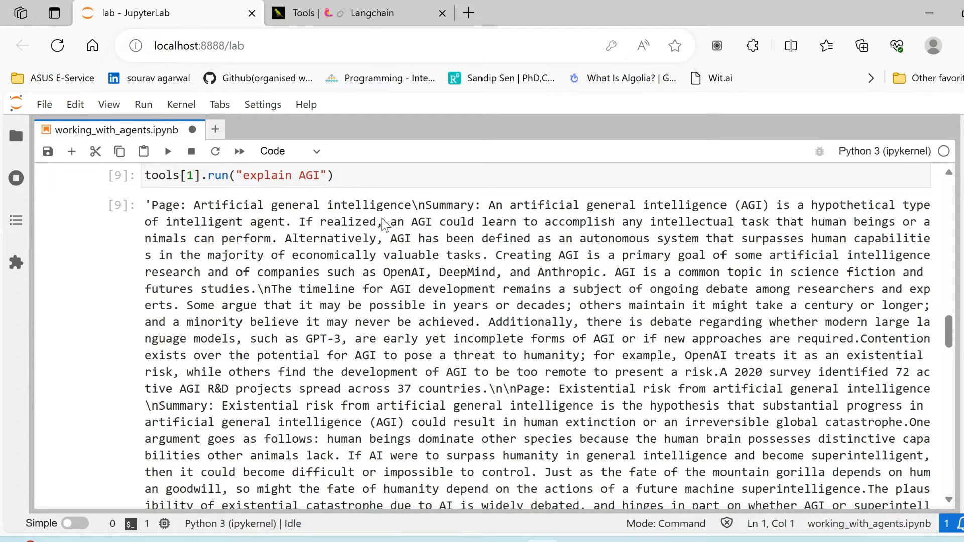
mouse_move(513, 356)
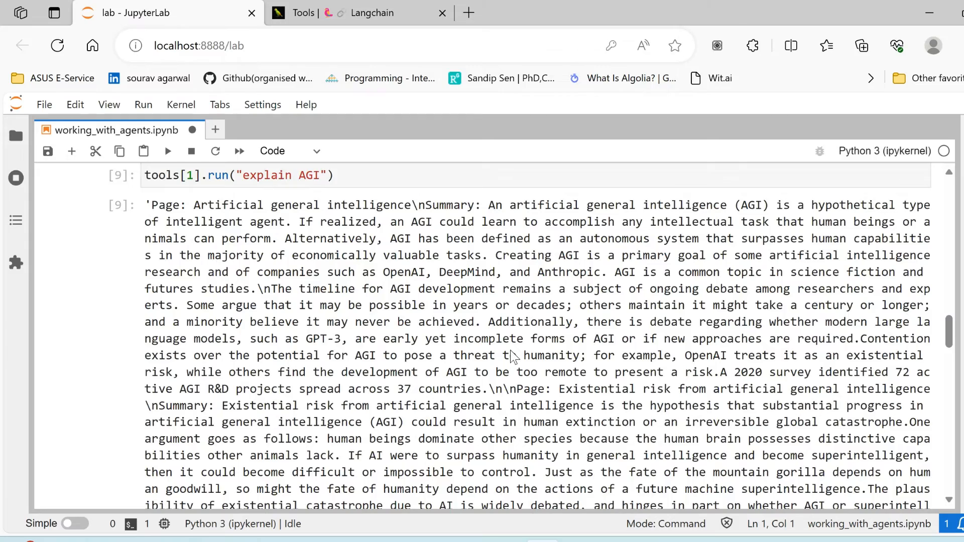
scroll("down", 3)
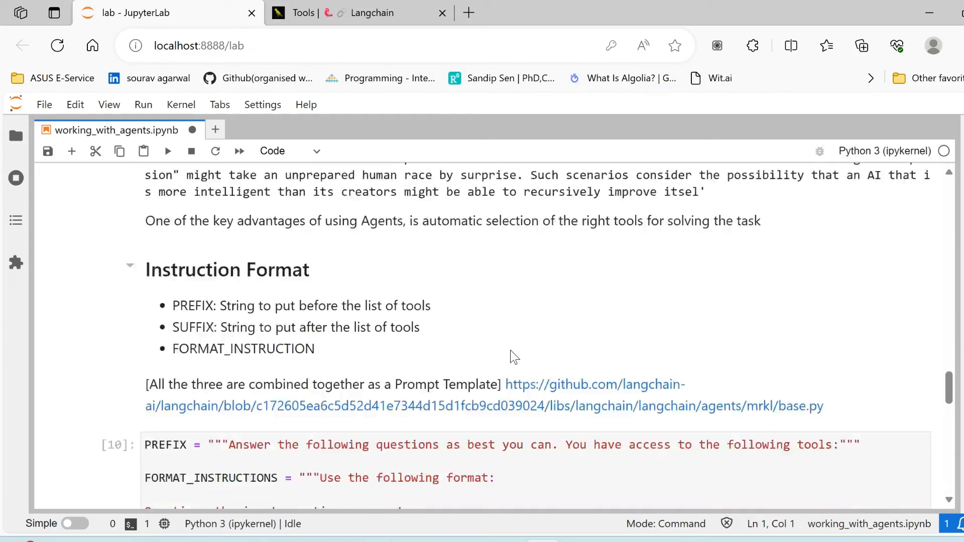
scroll("down", 3)
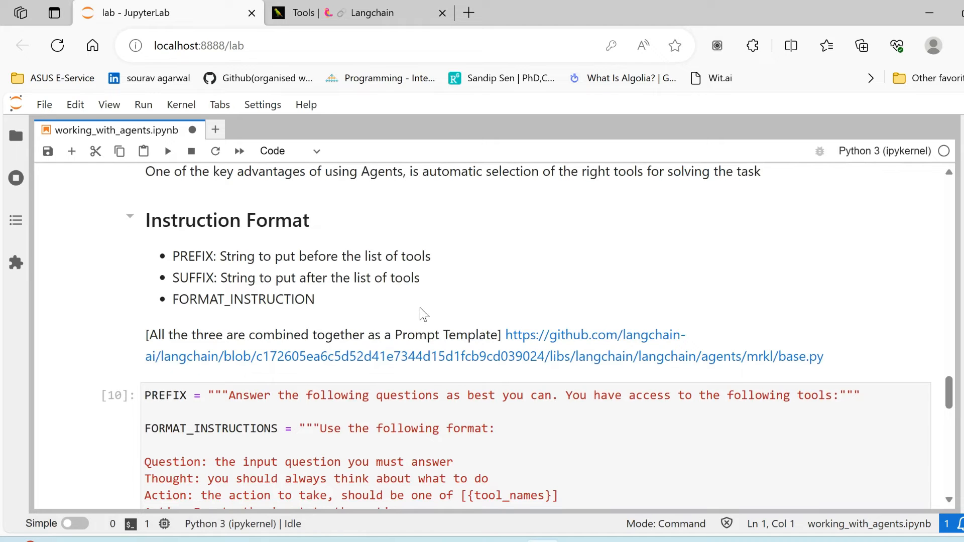
scroll("down", 3)
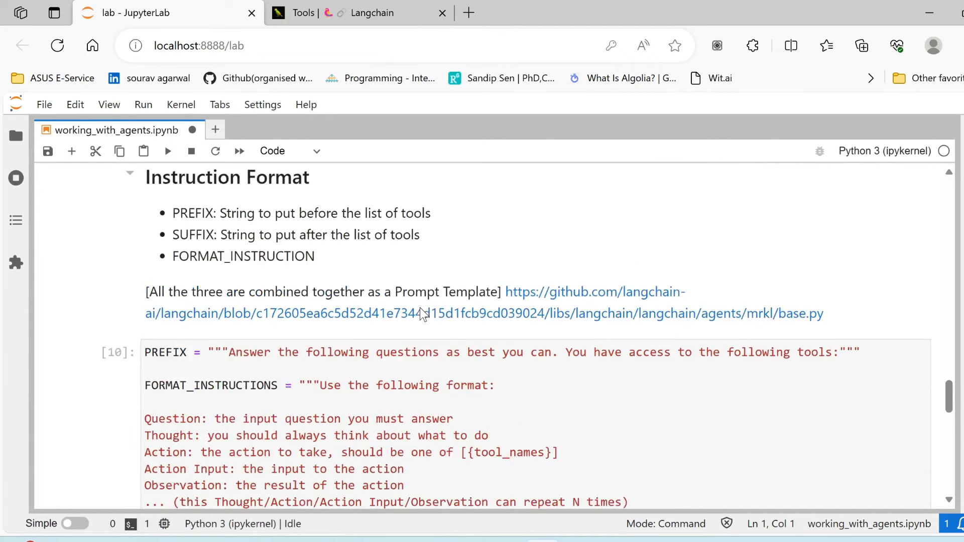
scroll("down", 3)
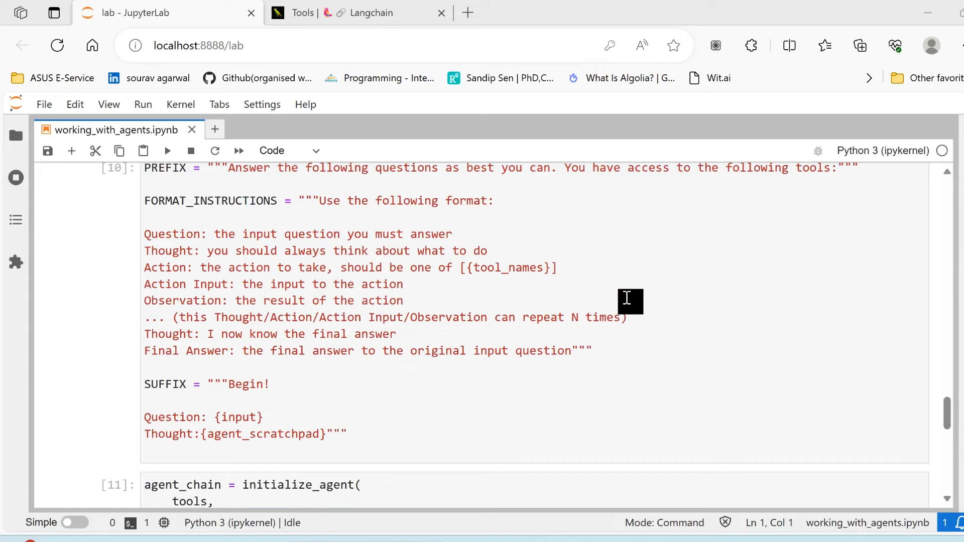
scroll("up", 3)
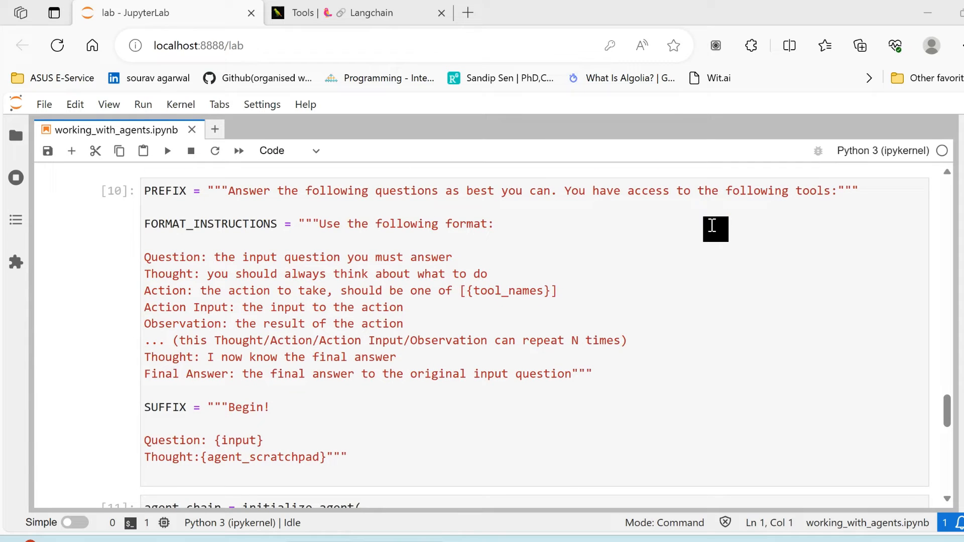
mouse_move(391, 301)
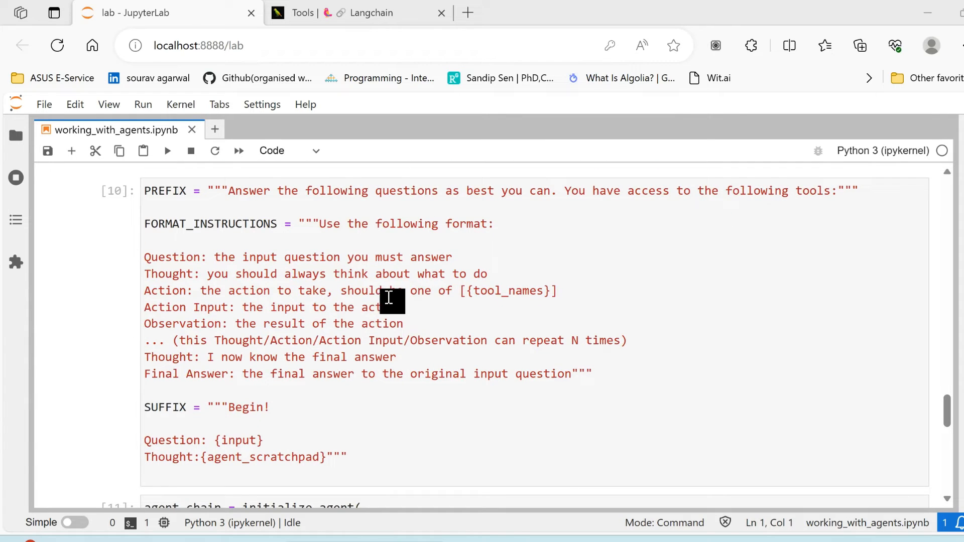
mouse_move(166, 274)
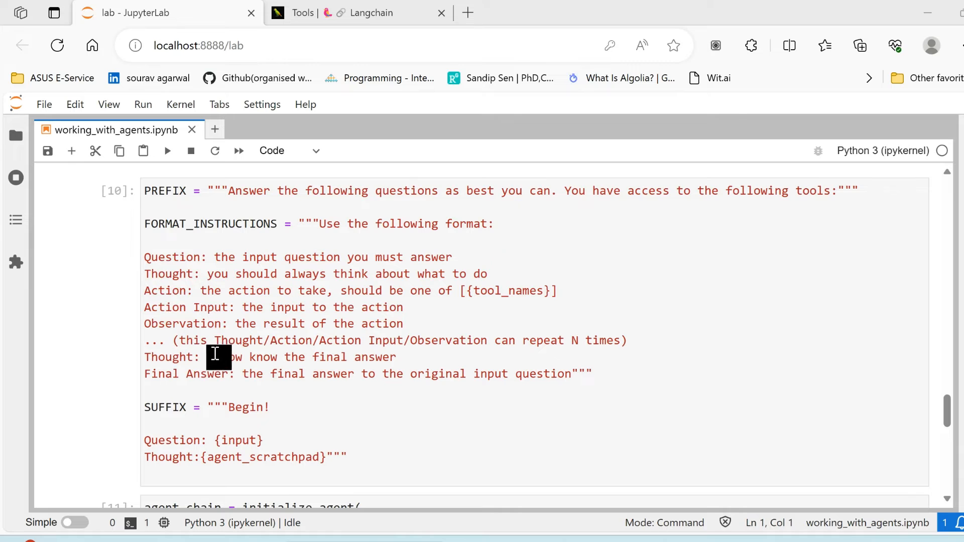
scroll("down", 3)
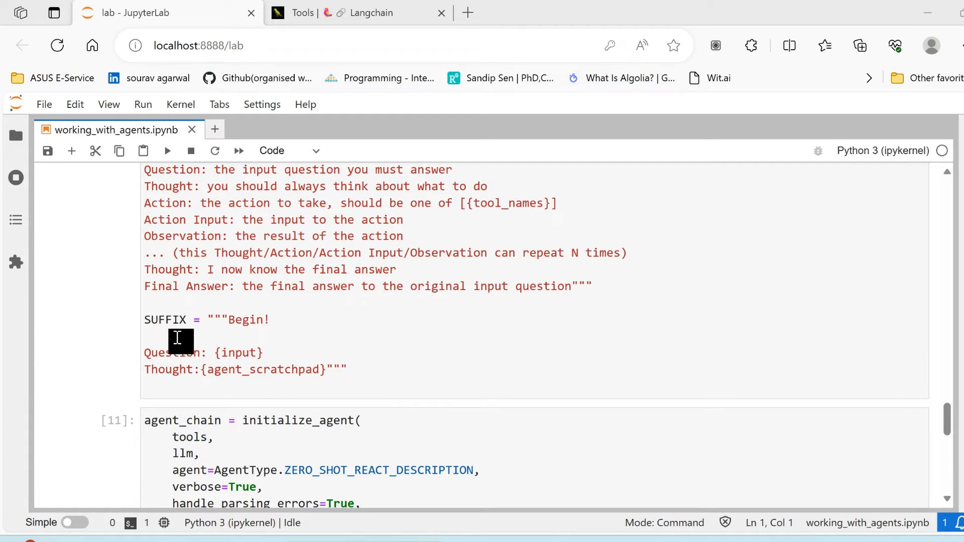
scroll("down", 3)
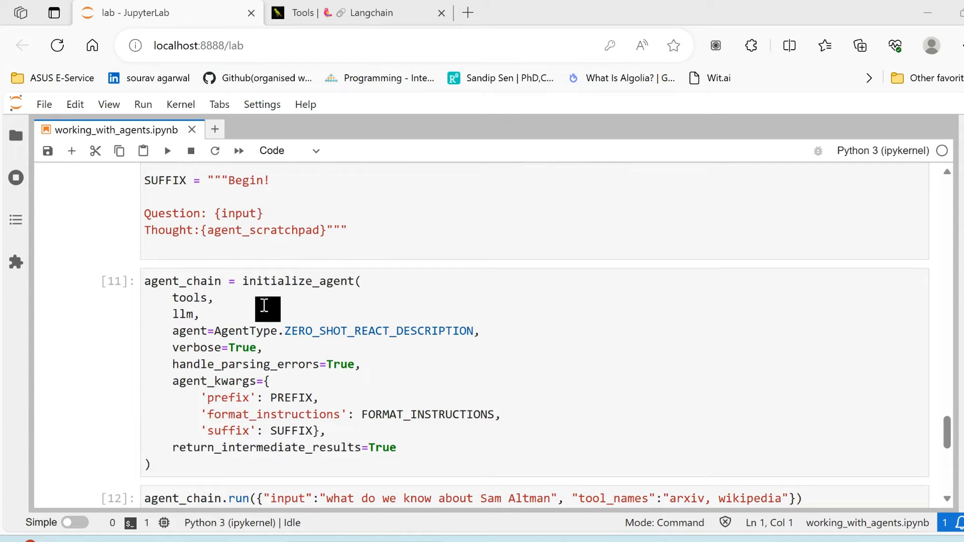
mouse_move(203, 314)
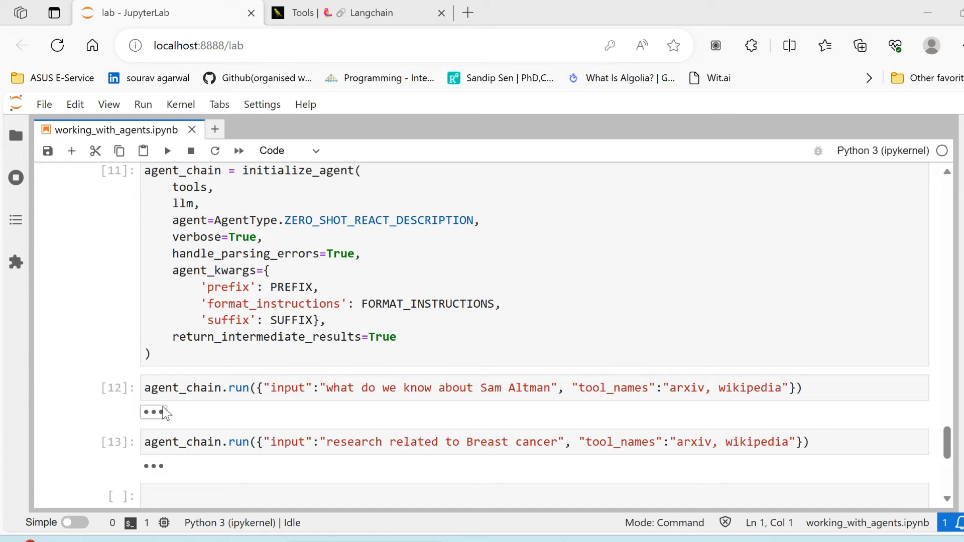
mouse_move(171, 412)
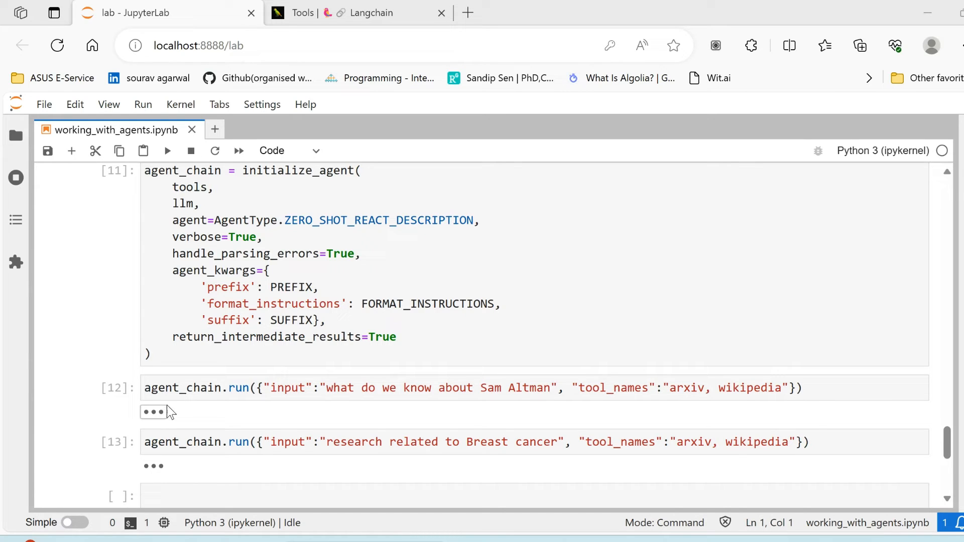
Step: Expand the collapsed output of the Sam Altman agent cell [12] to show the AgentExecutor log
double_click(294, 388)
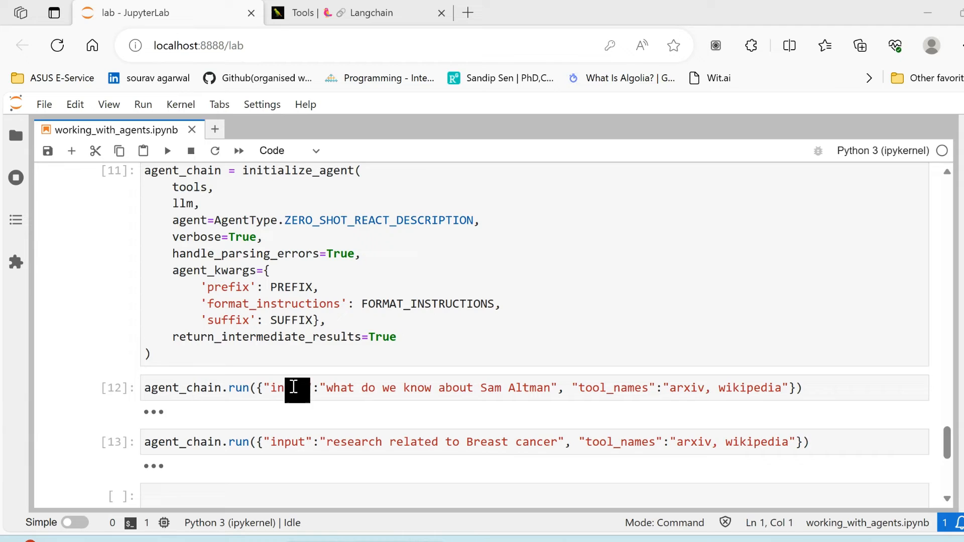
scroll("down", 3)
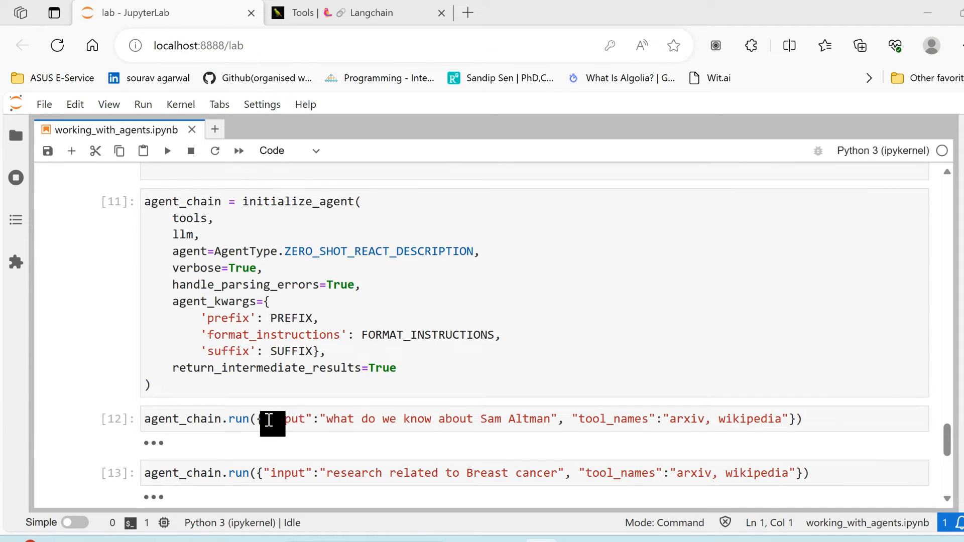
left_click(581, 418)
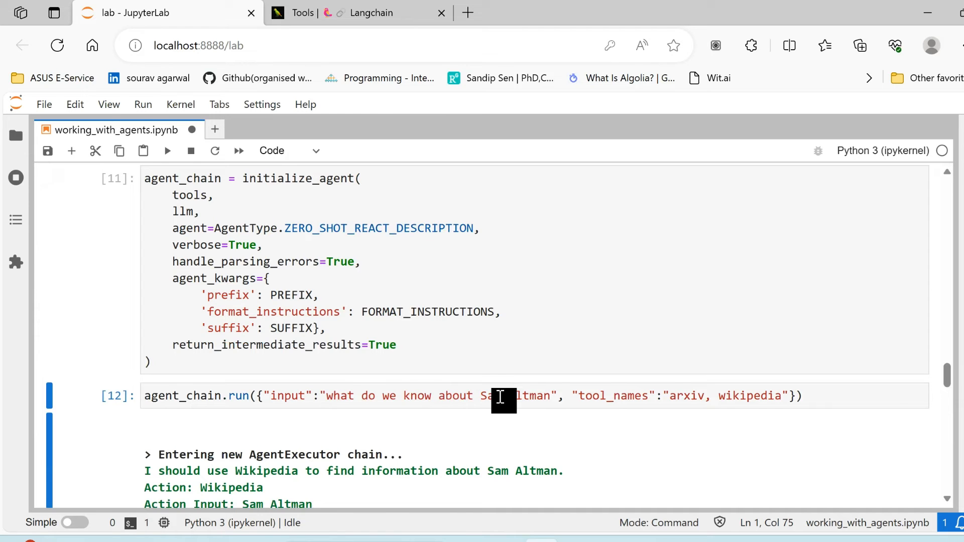
scroll("down", 3)
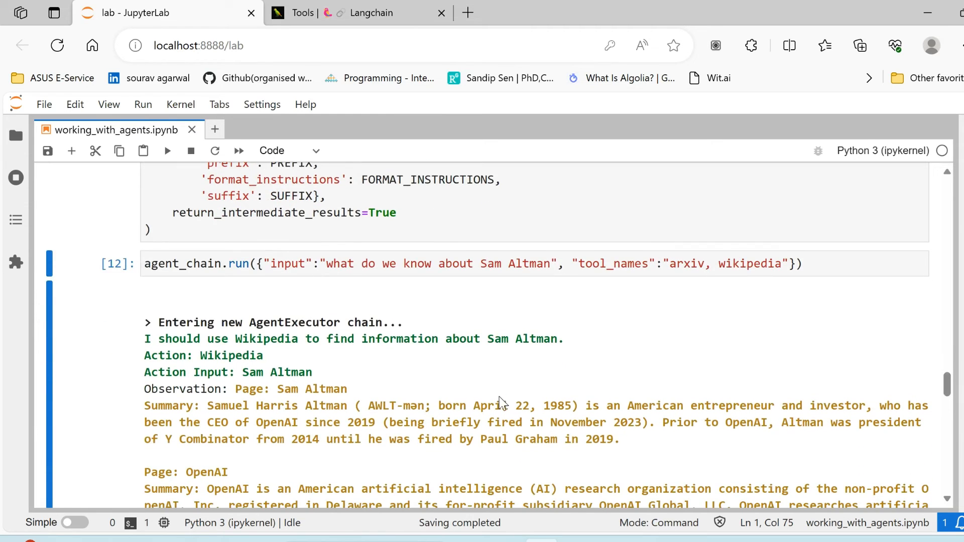
Step: Highlight the Wikipedia action in the log and scroll through its observations, thought and invalid-format retry
double_click(231, 356)
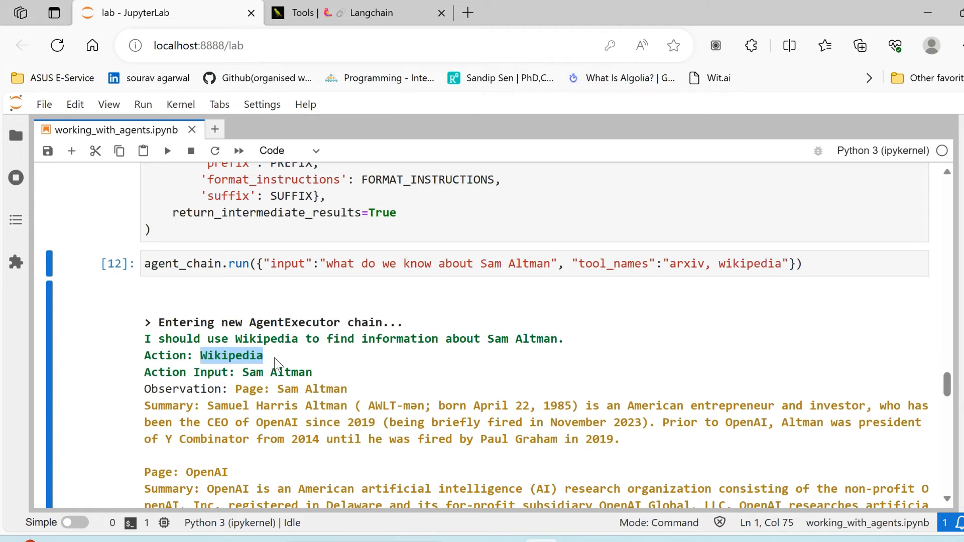
scroll("down", 3)
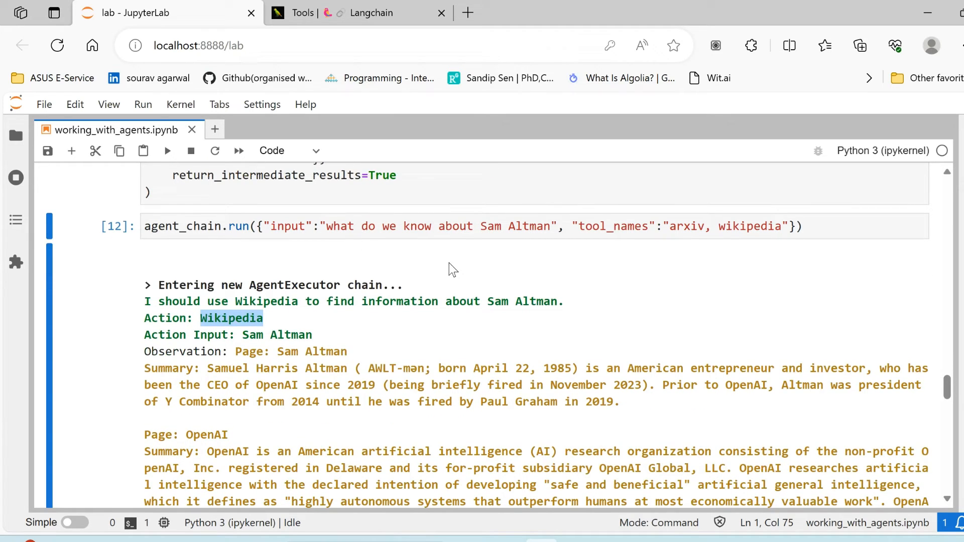
mouse_move(275, 315)
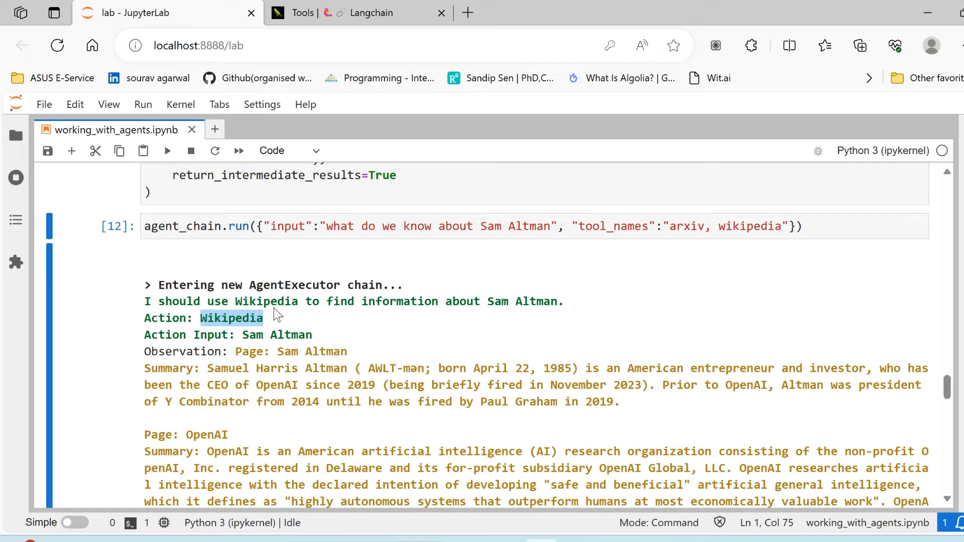
scroll("down", 3)
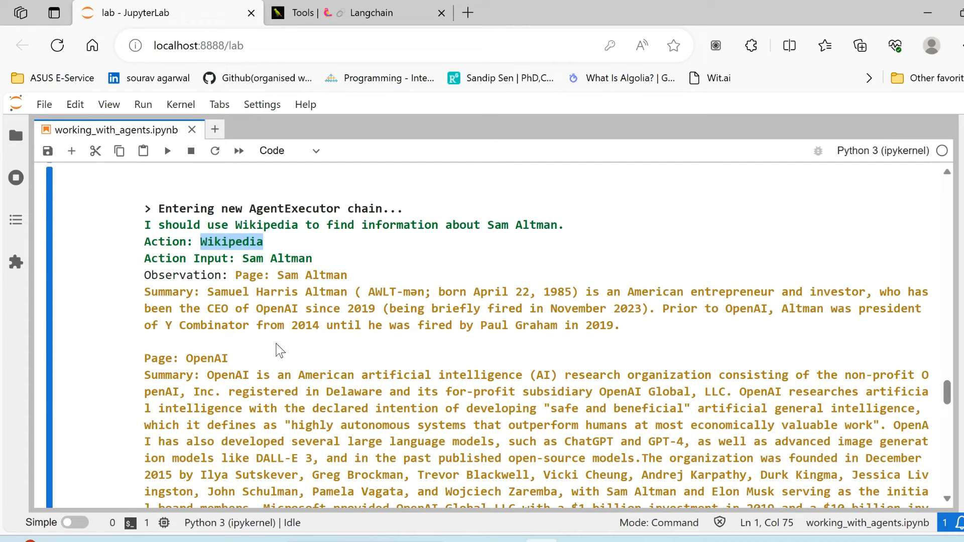
scroll("down", 3)
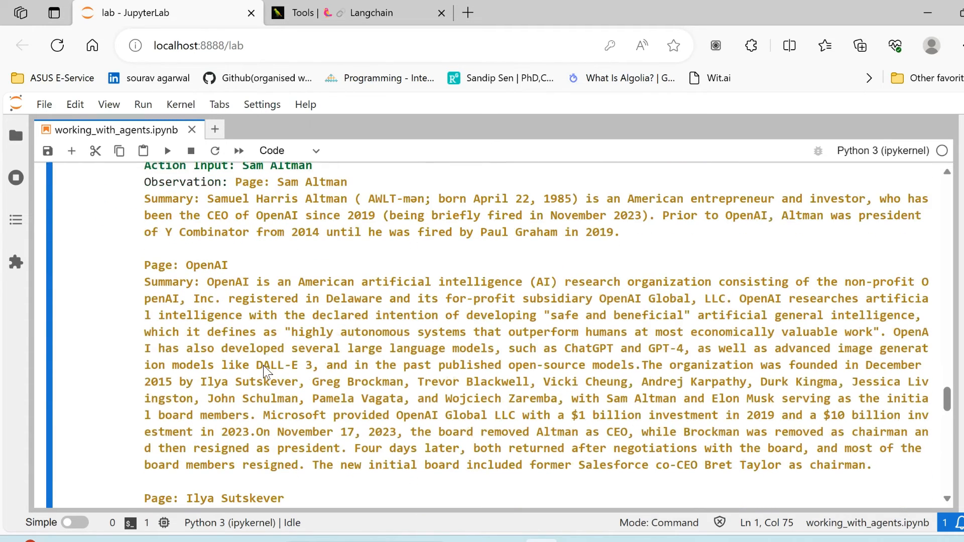
mouse_move(163, 188)
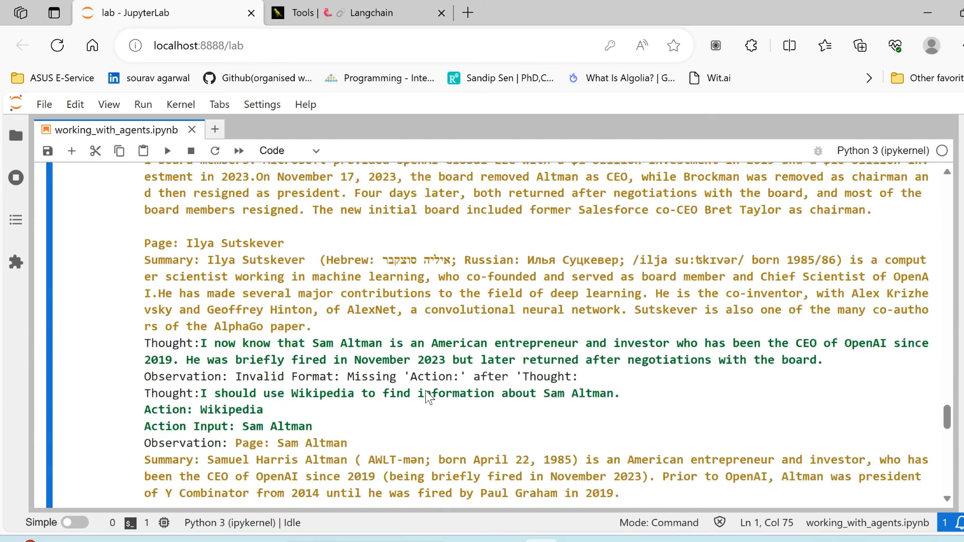
scroll("down", 3)
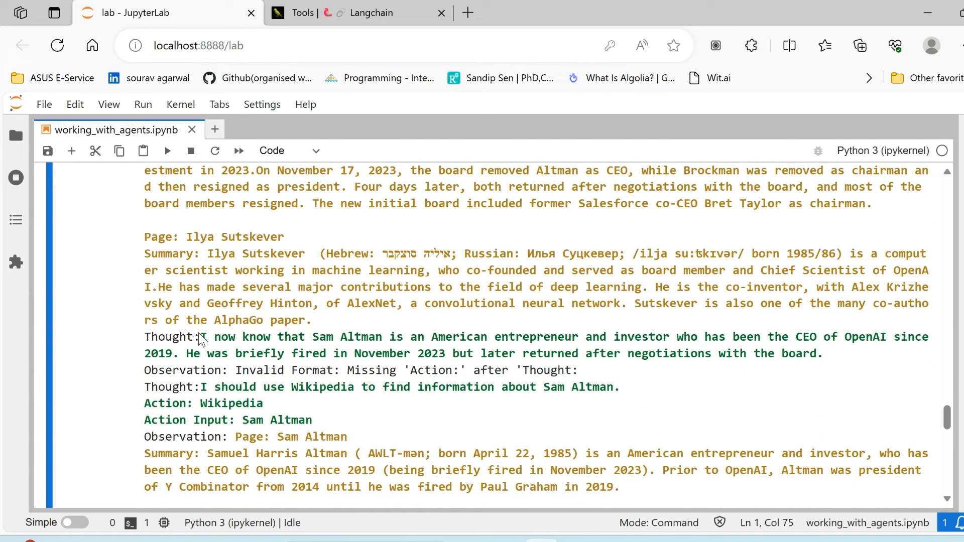
left_click_drag(201, 336, 520, 353)
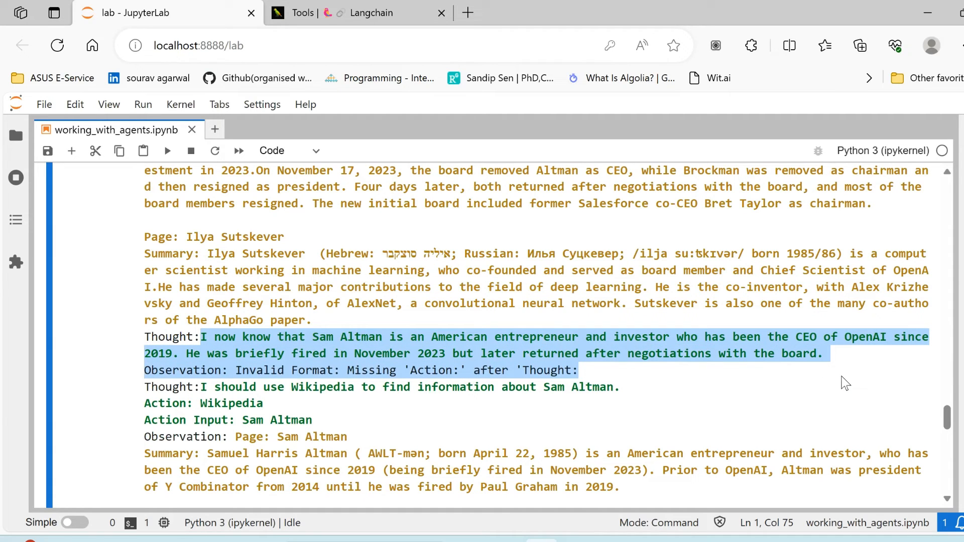
mouse_move(421, 350)
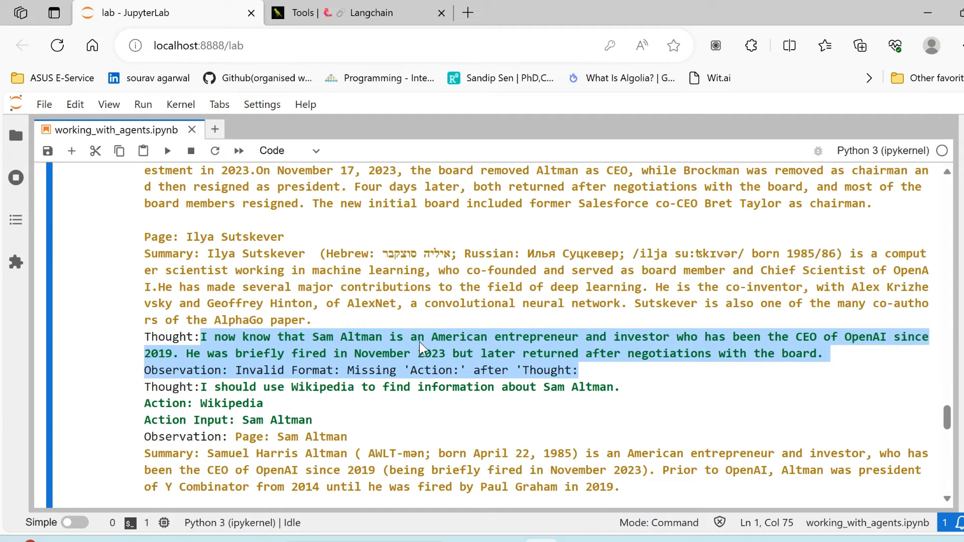
mouse_move(463, 366)
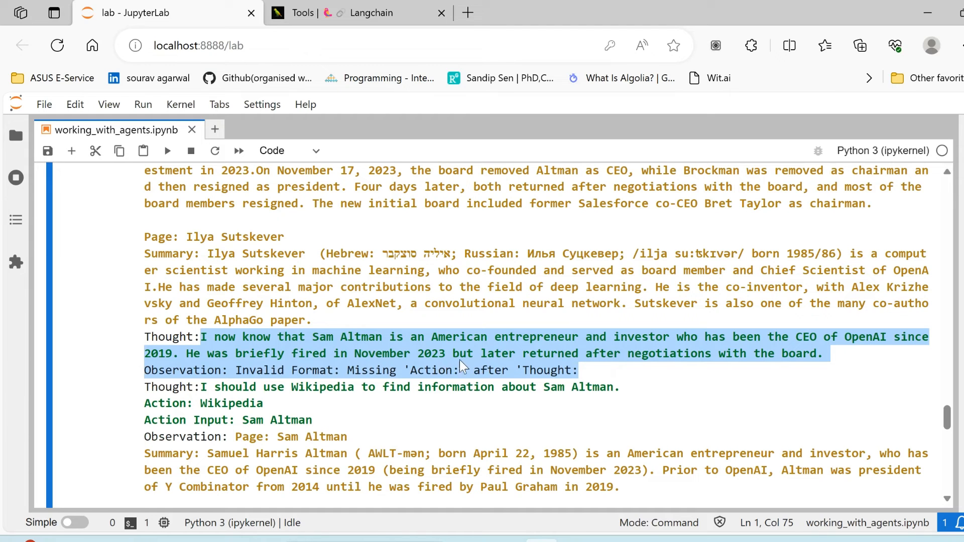
mouse_move(444, 360)
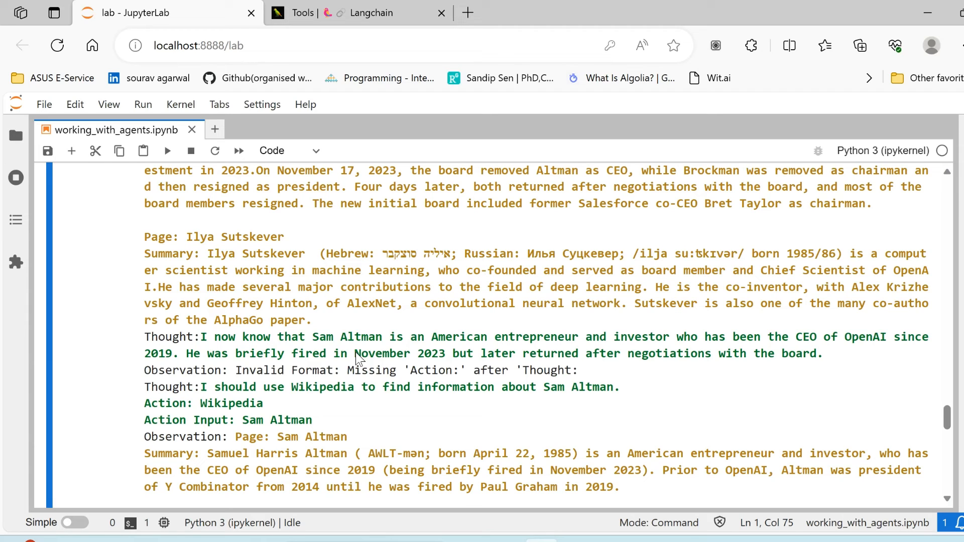
mouse_move(381, 364)
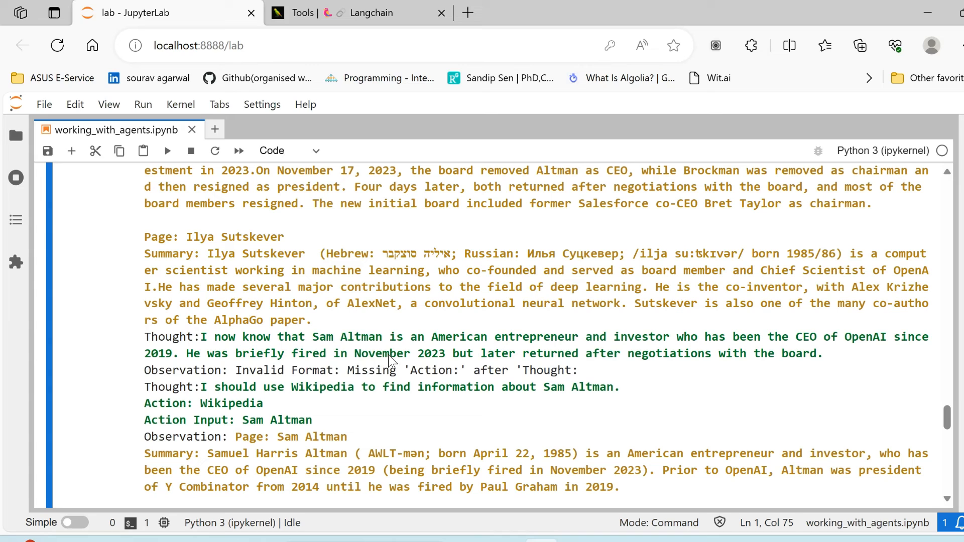
mouse_move(444, 366)
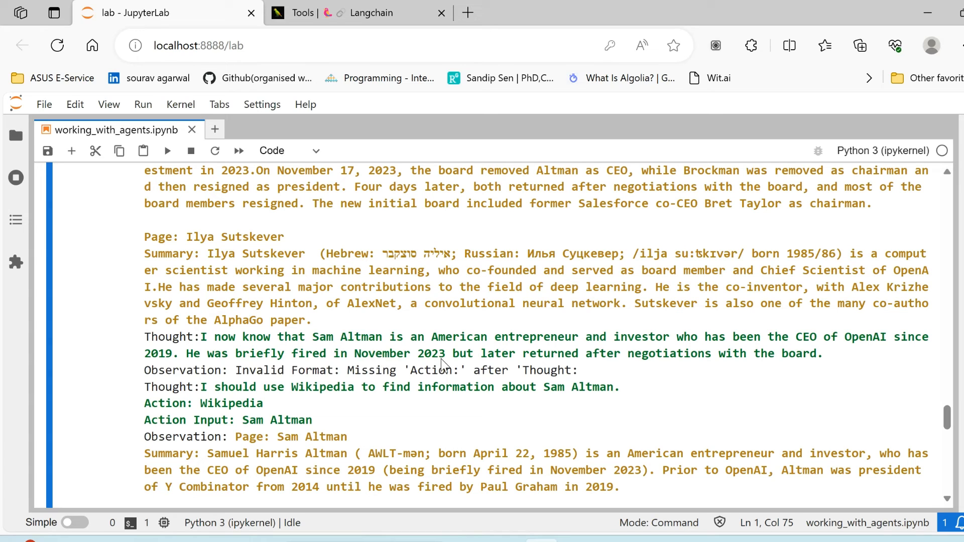
mouse_move(393, 360)
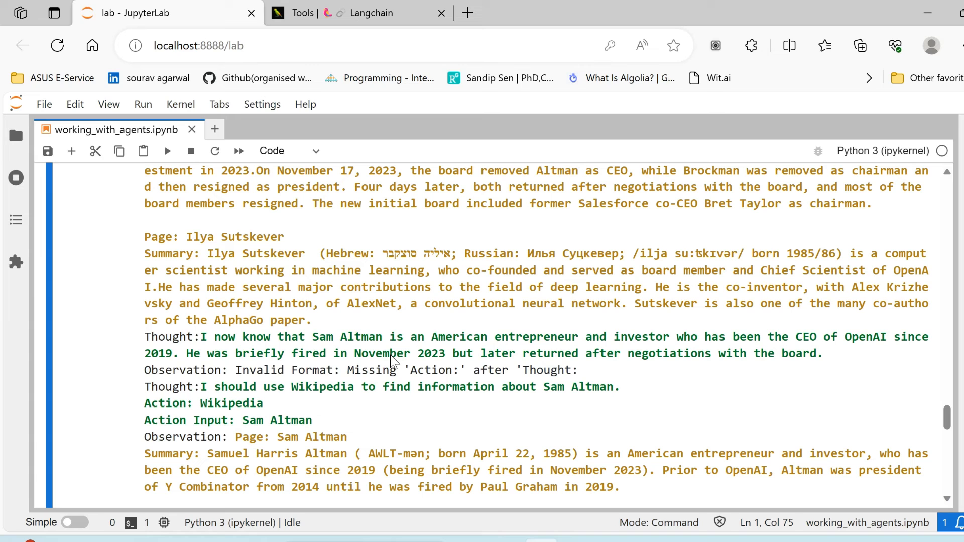
mouse_move(429, 405)
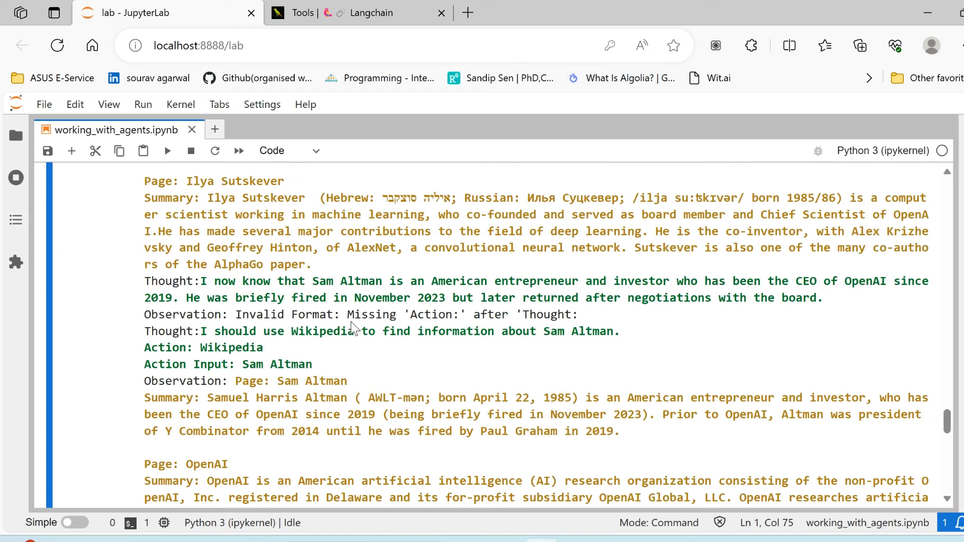
left_click_drag(354, 315, 578, 314)
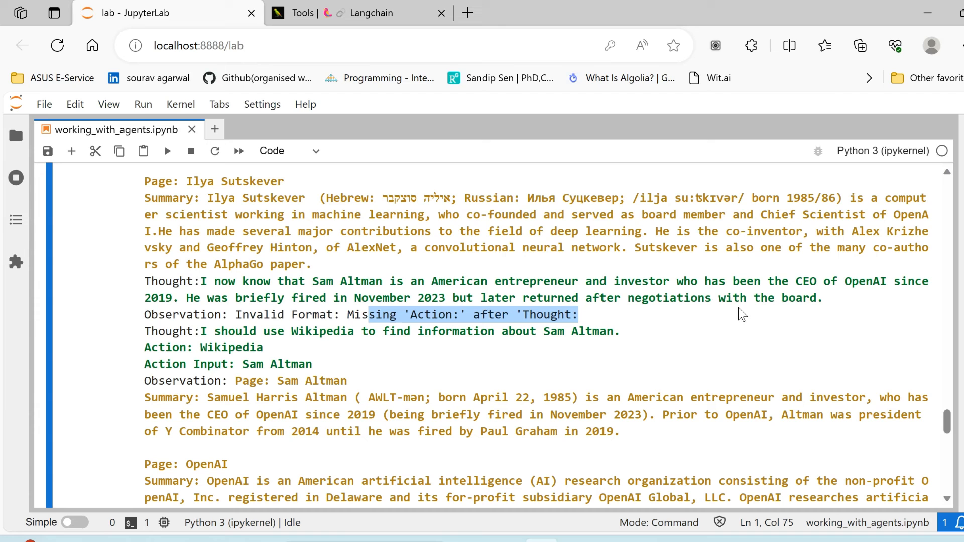
mouse_move(202, 340)
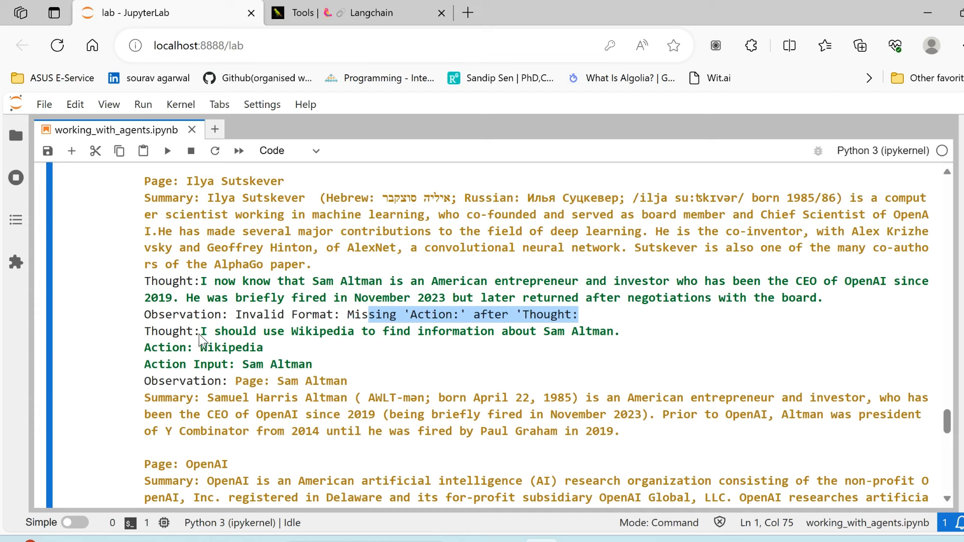
scroll("down", 3)
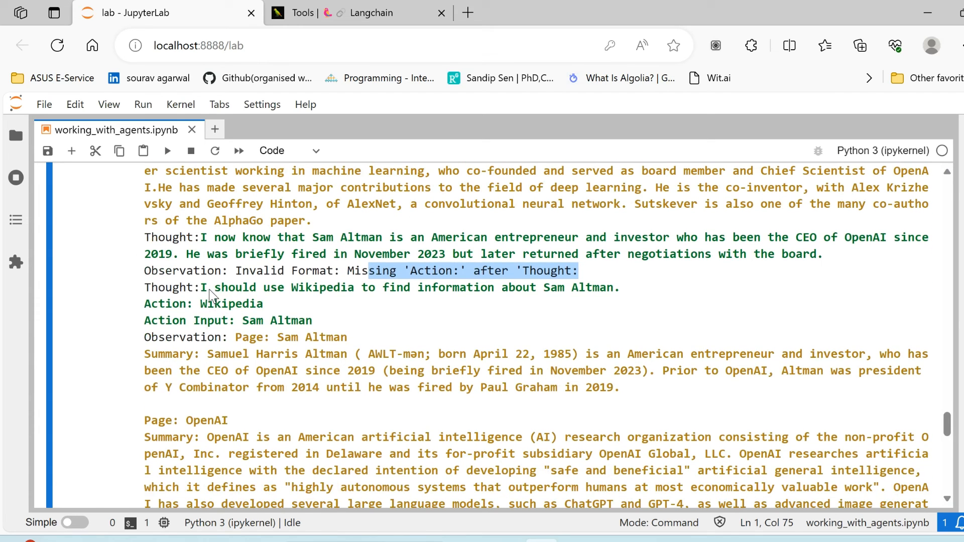
mouse_move(501, 300)
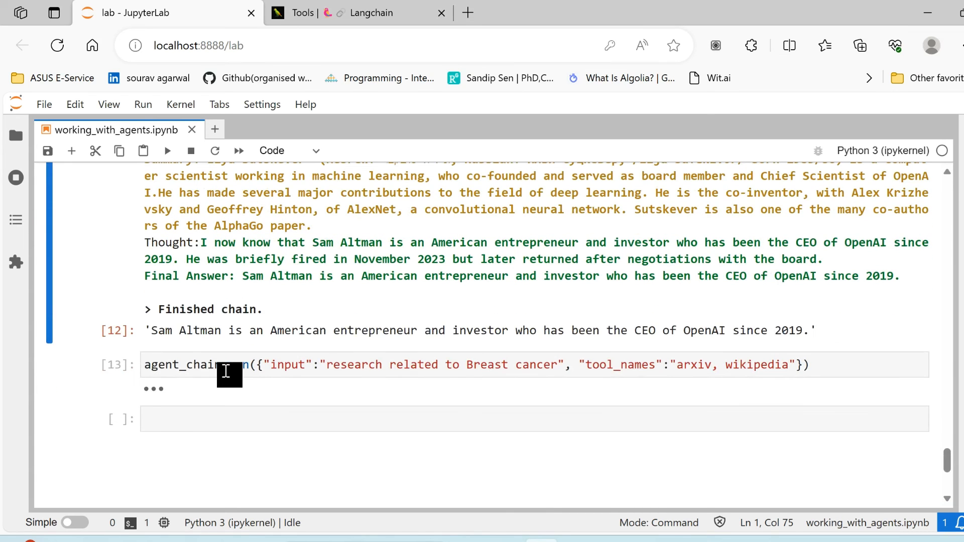
Step: Expand the breast cancer cell [13] output and scroll through the arxiv search returning a 2012 data-mining cancer paper
left_click(435, 365)
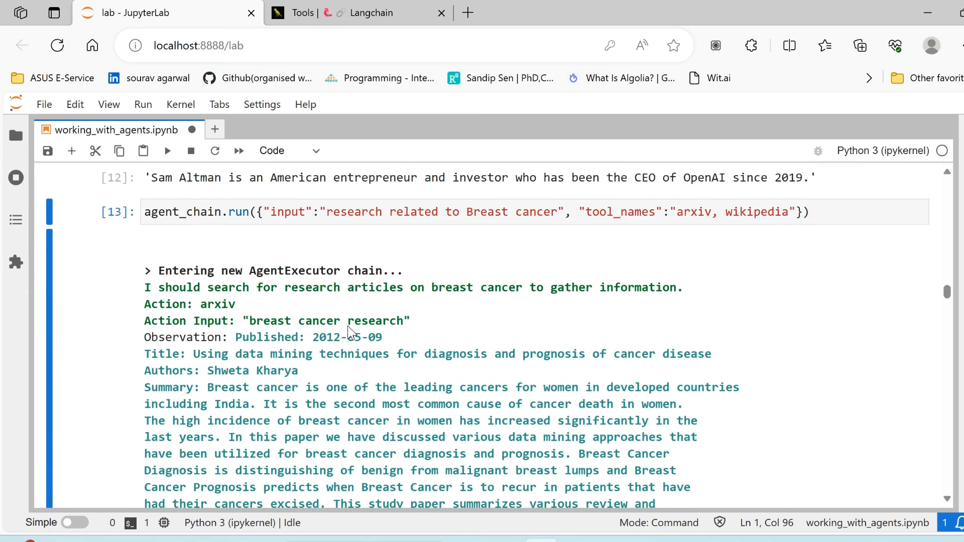
mouse_move(359, 351)
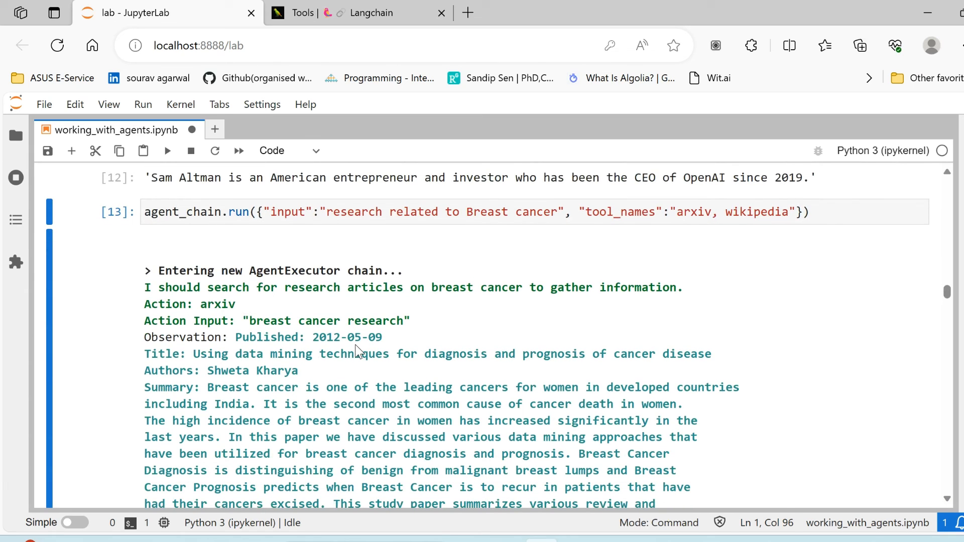
scroll("down", 3)
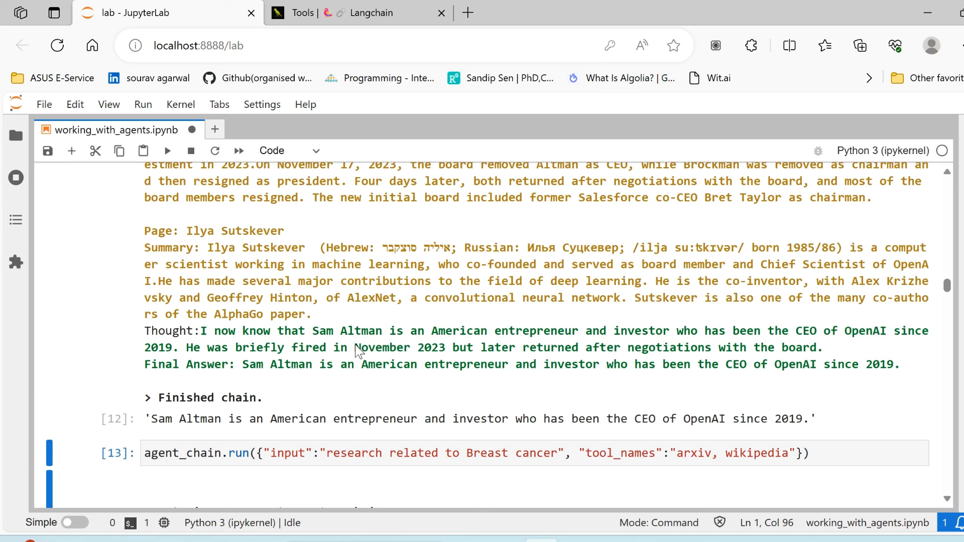
mouse_move(449, 373)
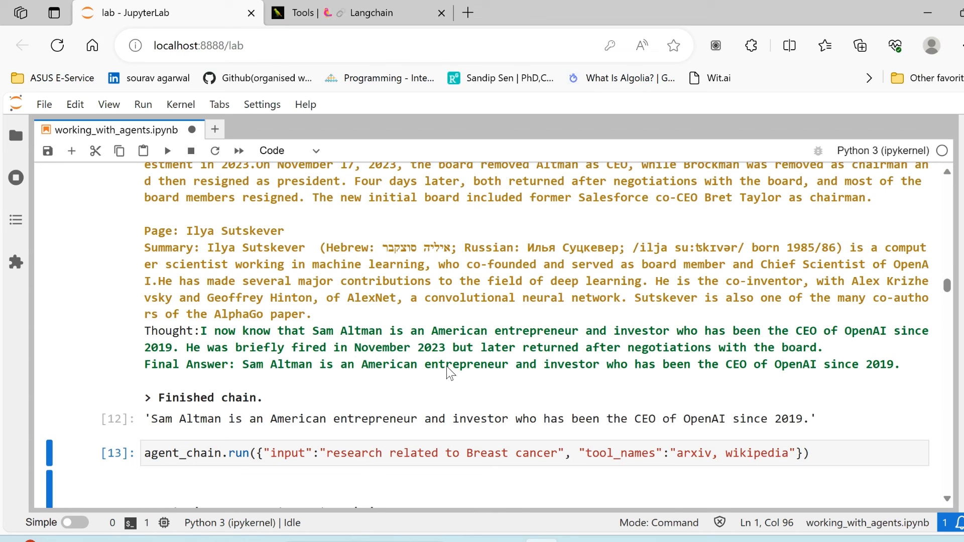
left_click(166, 151)
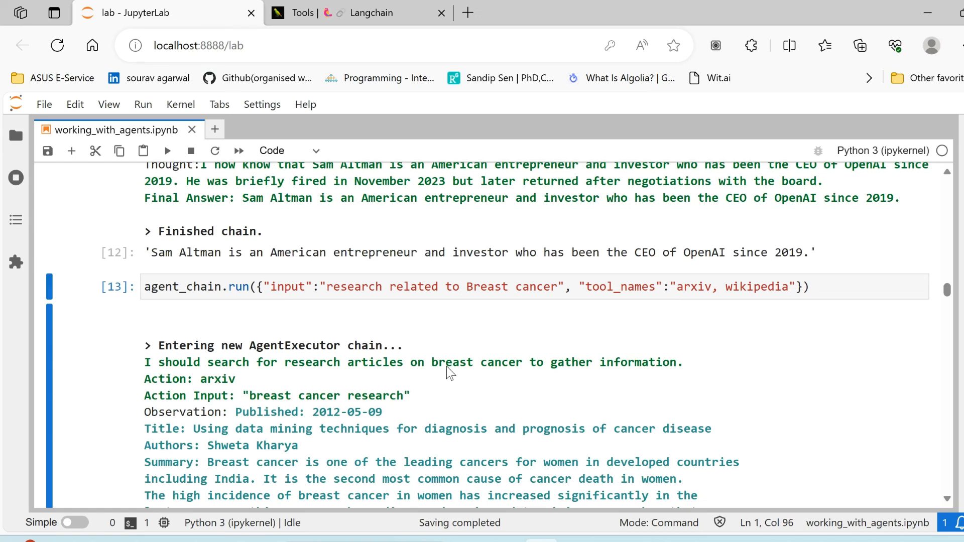